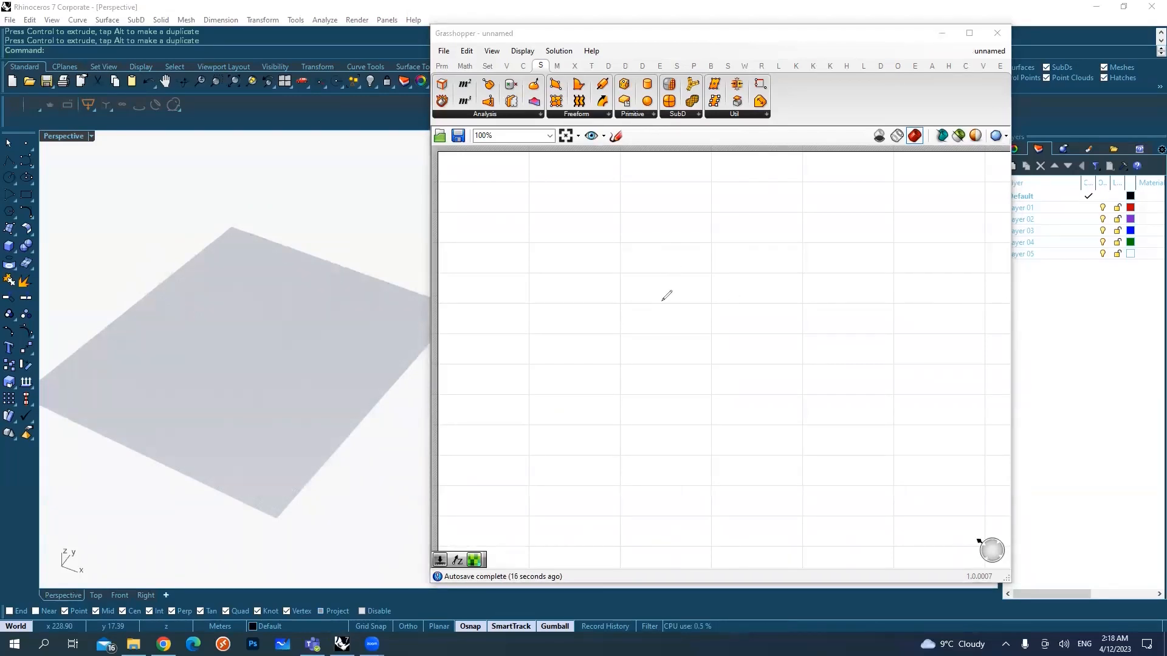
Add a Circle component via 'ci' search and nudge it into place on the canvas
{"action": "left_click_drag", "start_coordinate": [632, 316], "coordinate": [677, 306]}
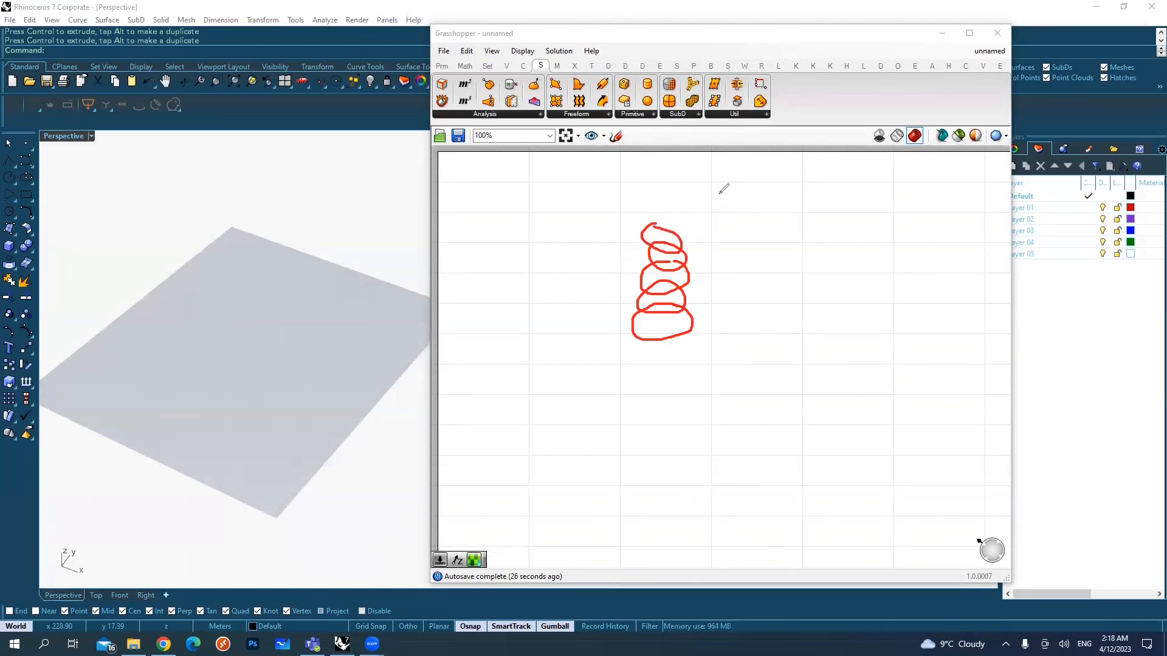
{"action": "left_click_drag", "start_coordinate": [716, 200], "coordinate": [722, 323]}
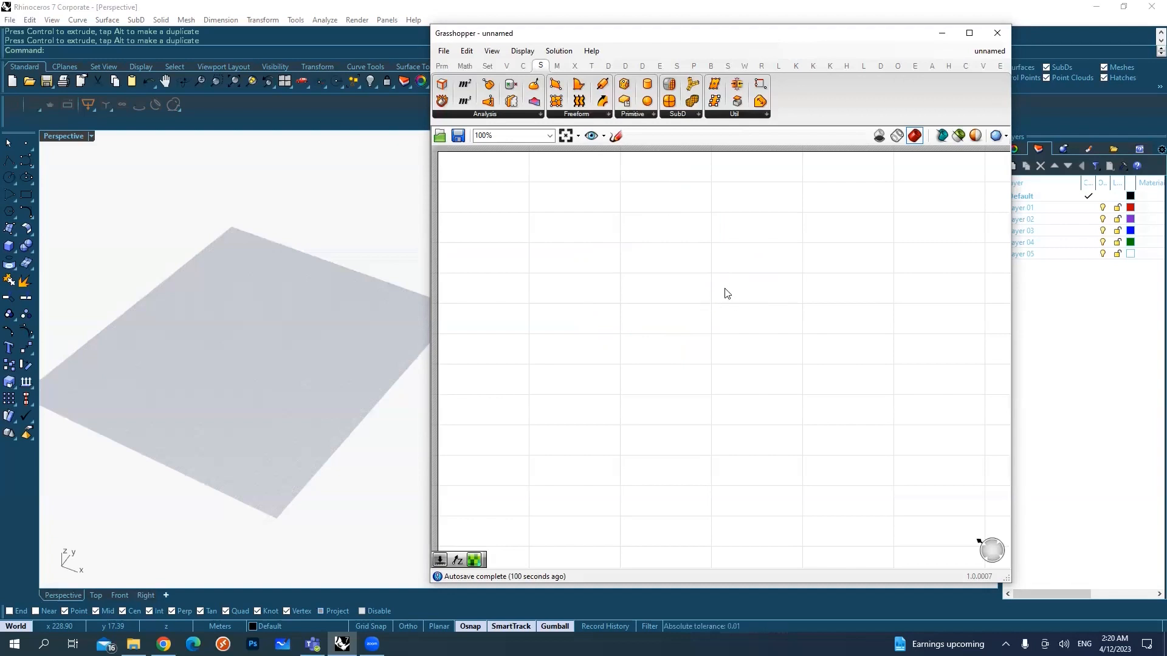
{"action": "double_click", "coordinate": [702, 285]}
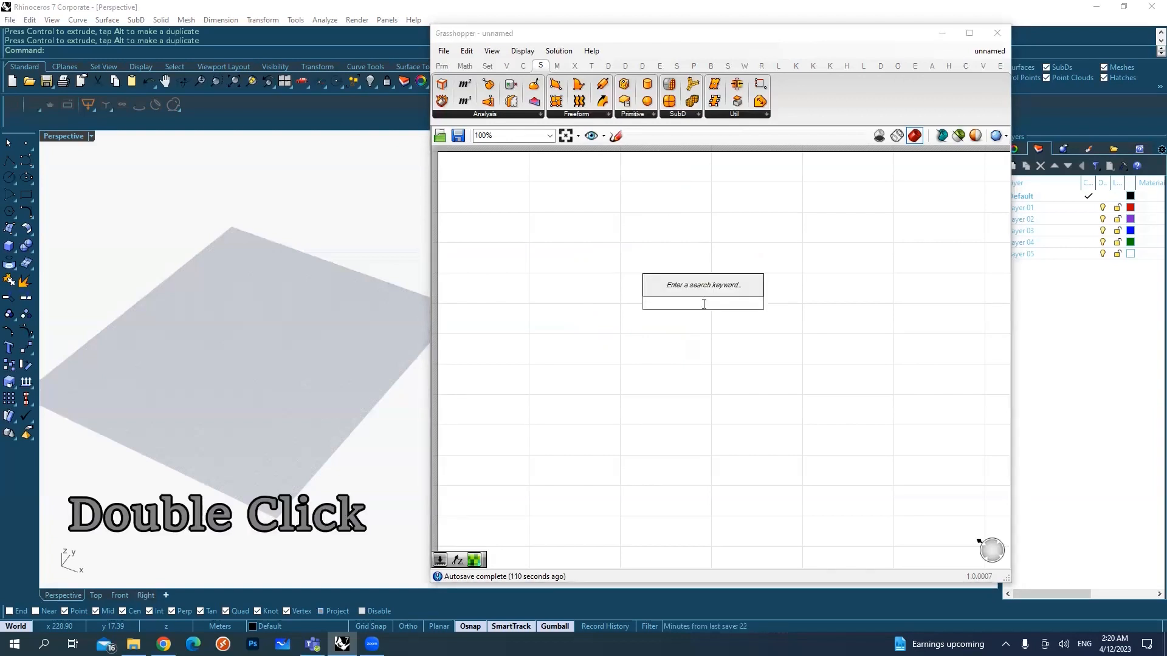
{"action": "type", "text": "ci"}
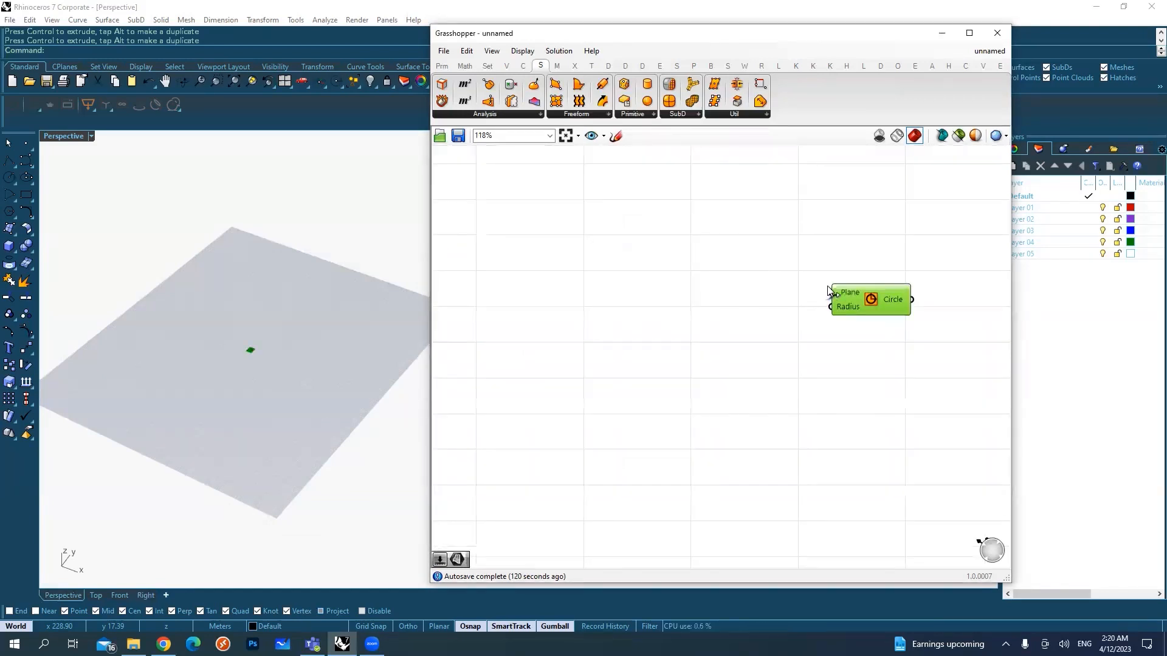
{"action": "left_click_drag", "start_coordinate": [868, 299], "coordinate": [882, 295]}
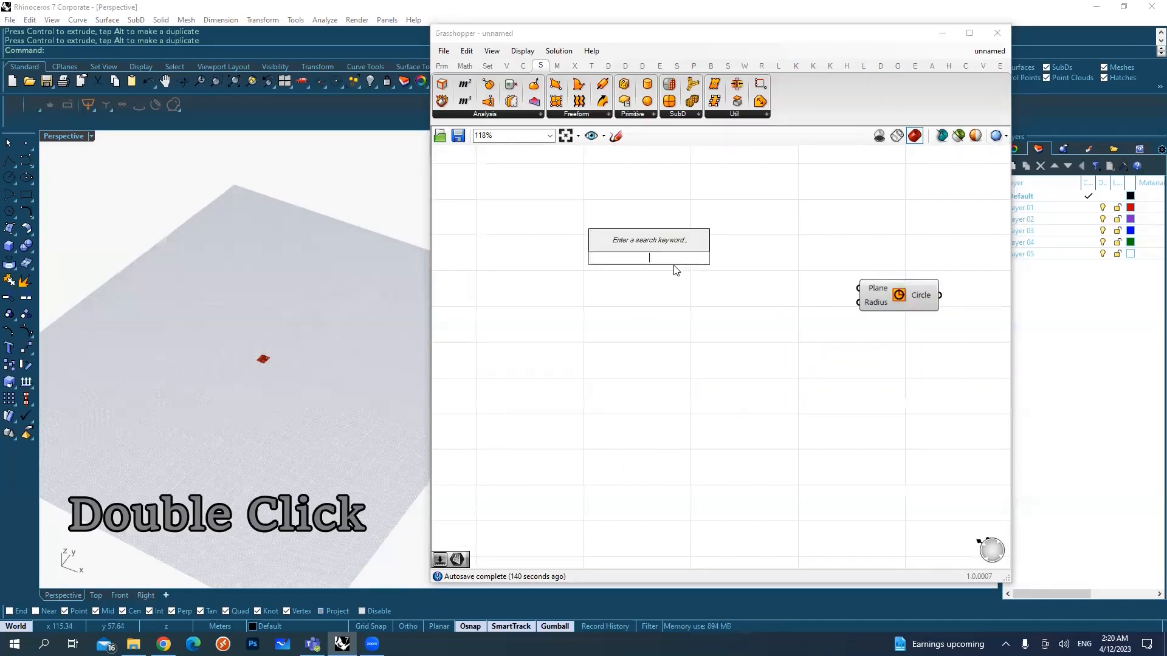
Add a Construct Point component via 'constr' search and clear the selection
{"action": "type", "text": "construct"}
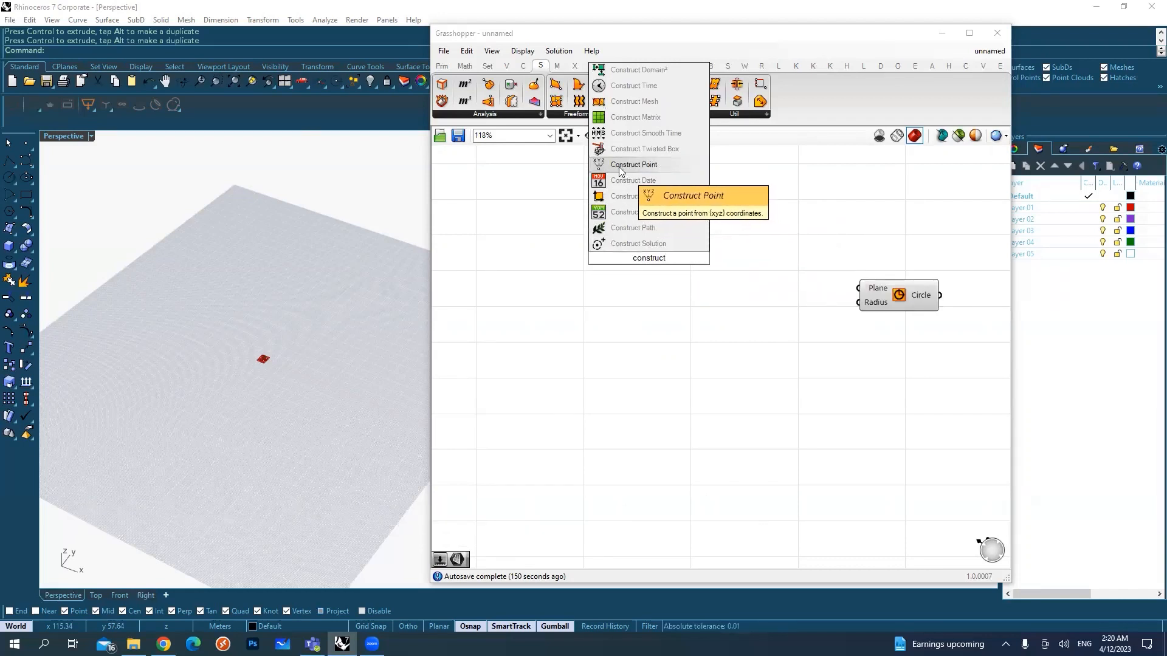
{"action": "left_click", "coordinate": [633, 165]}
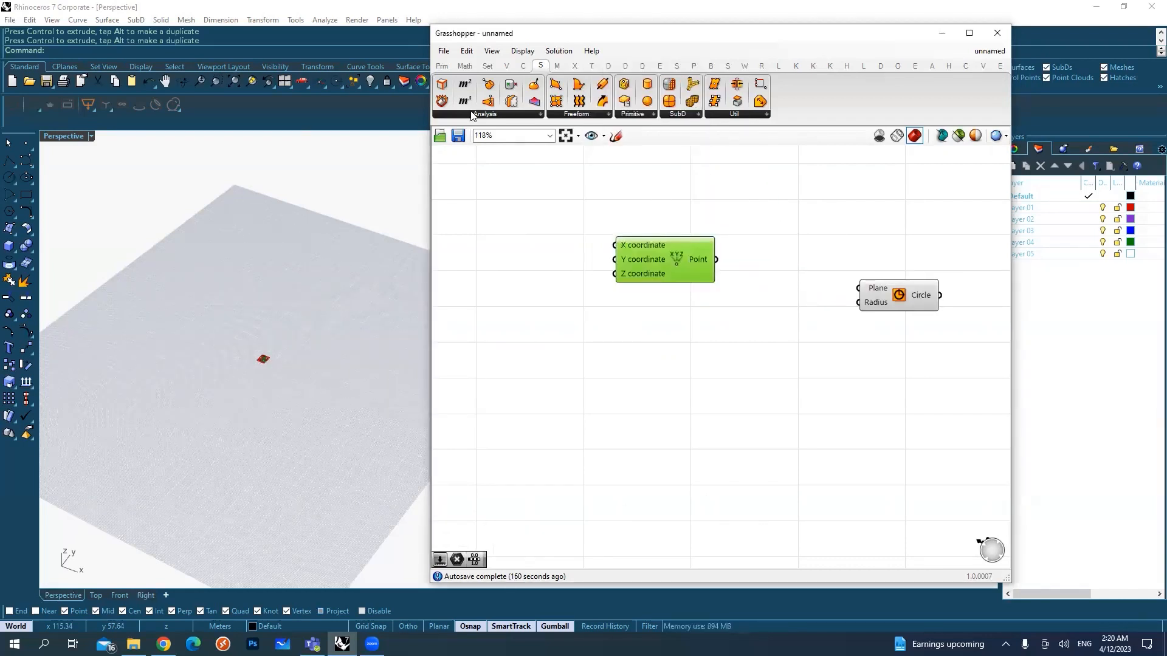
{"action": "left_click", "coordinate": [440, 66]}
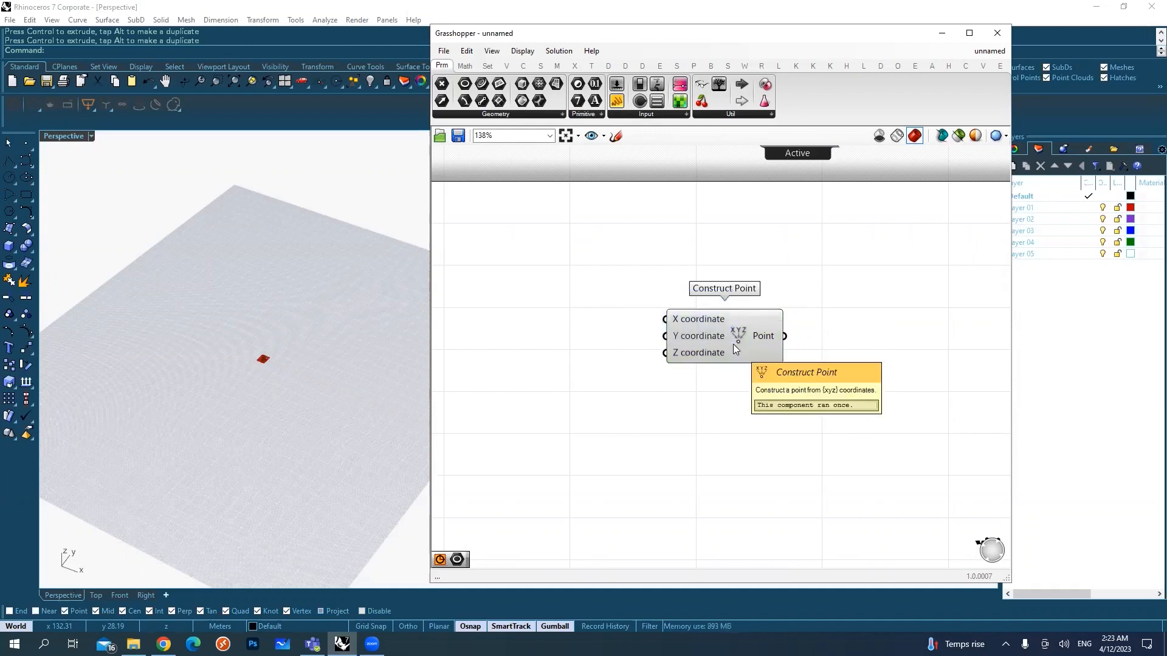
{"action": "left_click", "coordinate": [697, 351]}
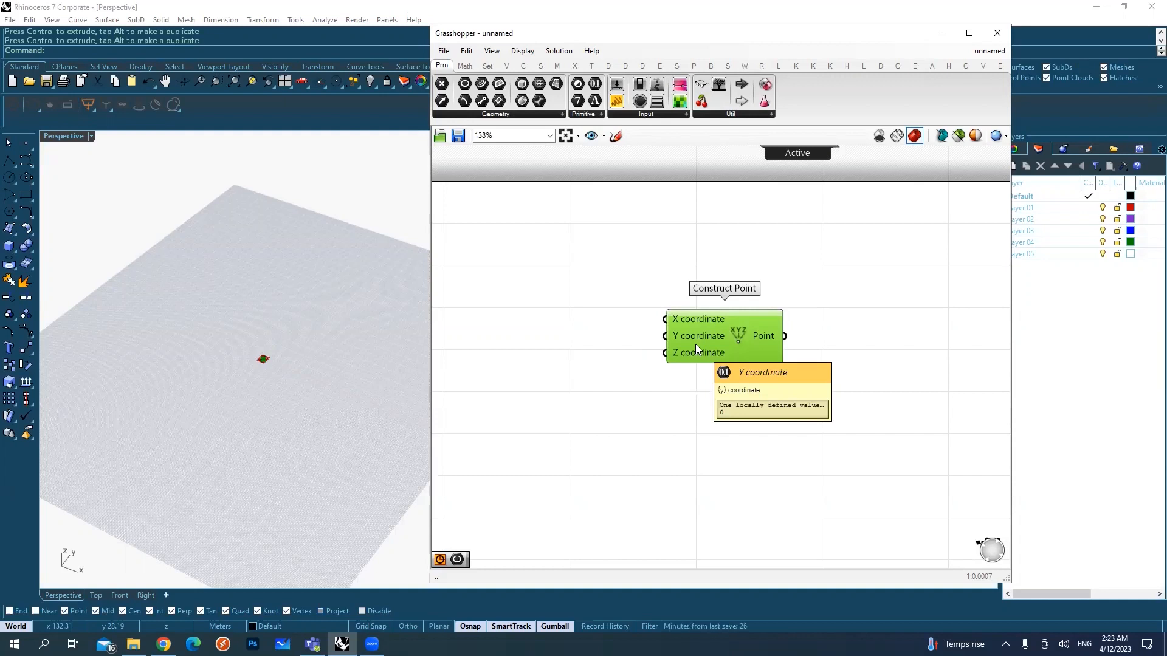
{"action": "mouse_move", "coordinate": [698, 357]}
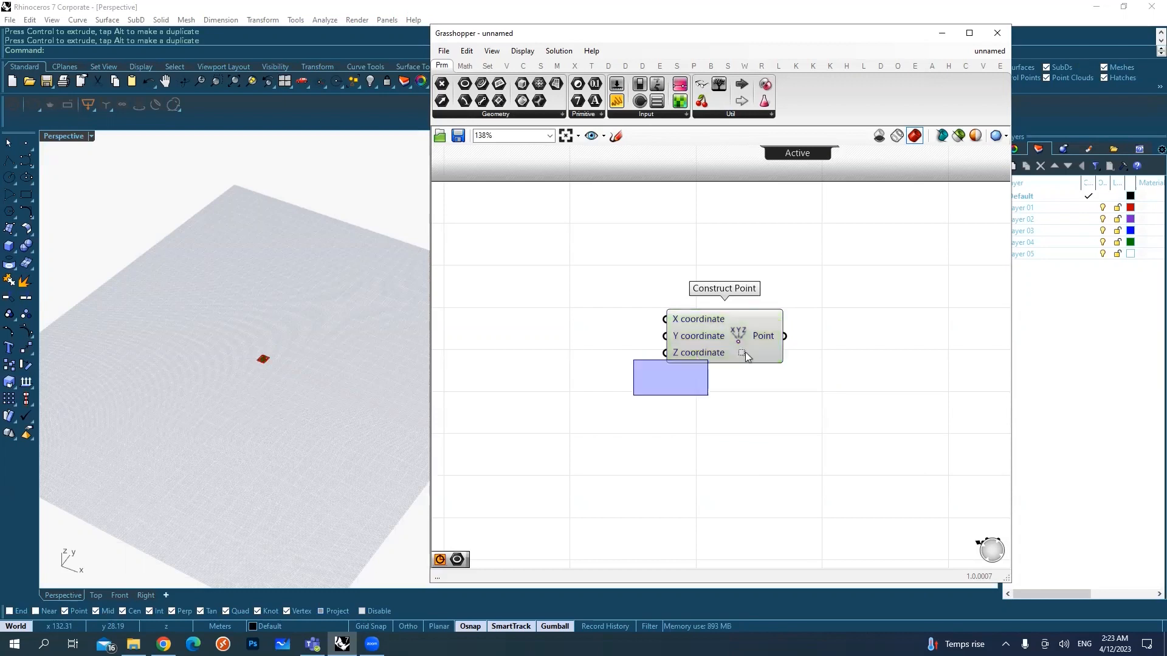
{"action": "left_click", "coordinate": [726, 332]}
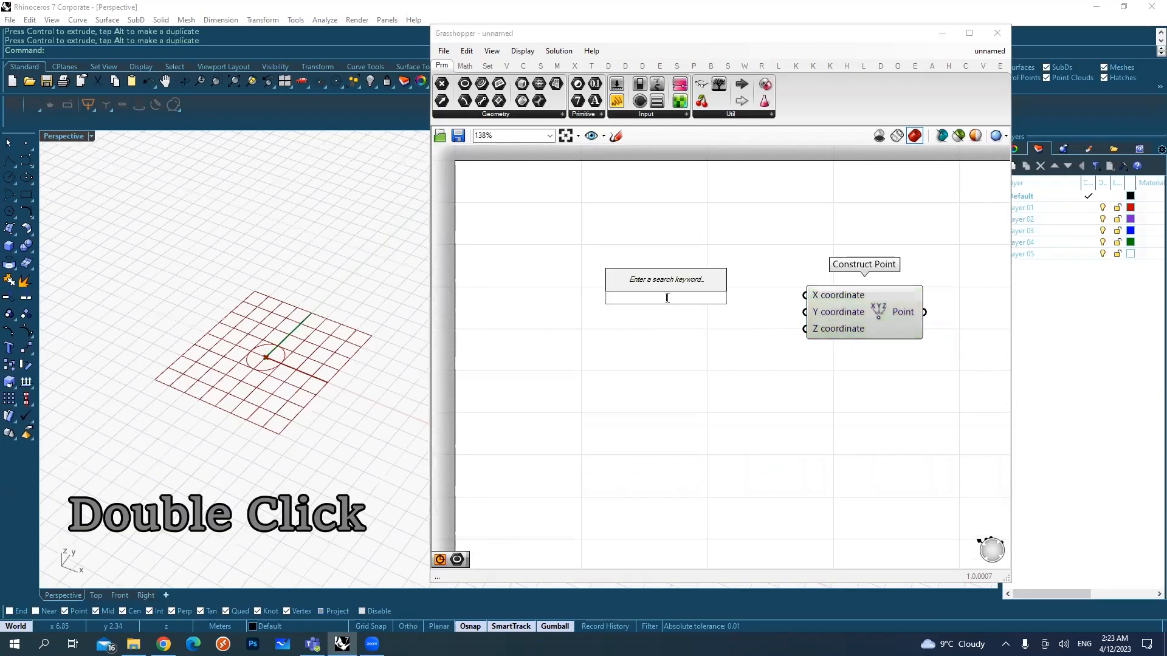
Add a Range component and wire the 10 slider into its Steps input
{"action": "type", "text": "rang"}
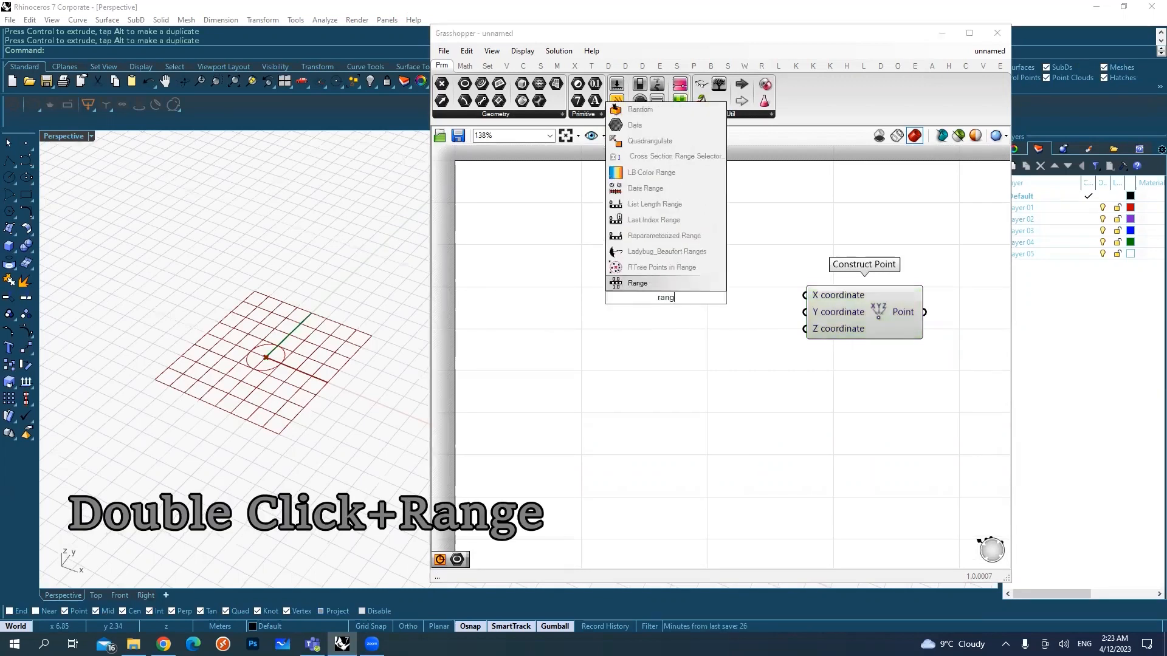
{"action": "mouse_move", "coordinate": [637, 284]}
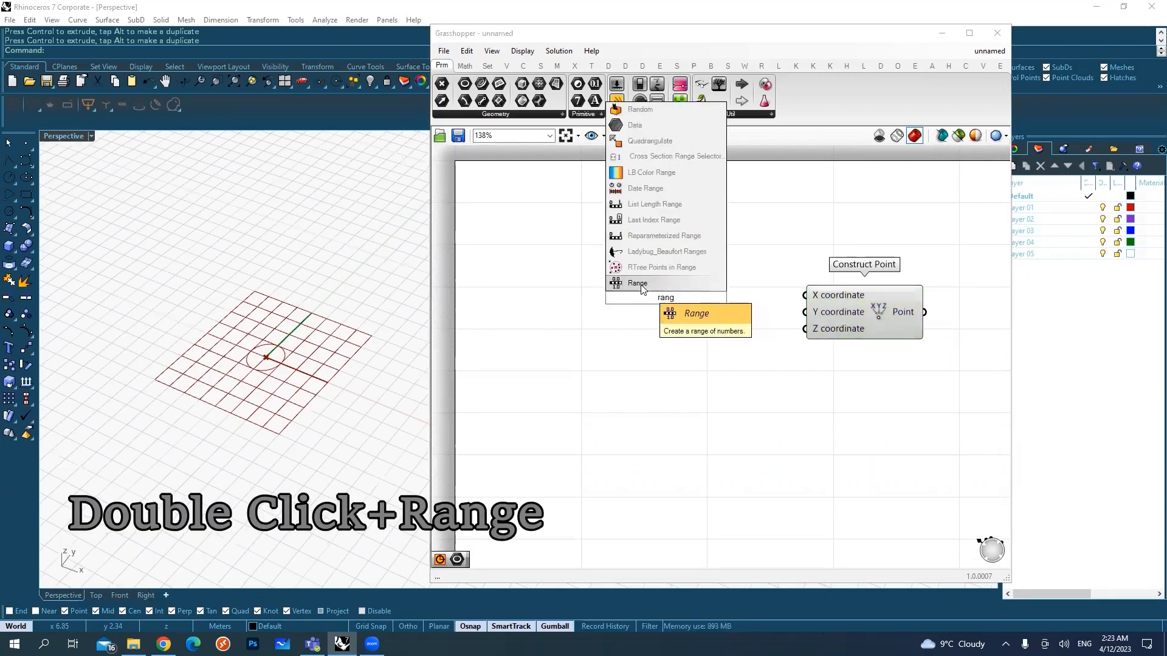
{"action": "left_click", "coordinate": [637, 282]}
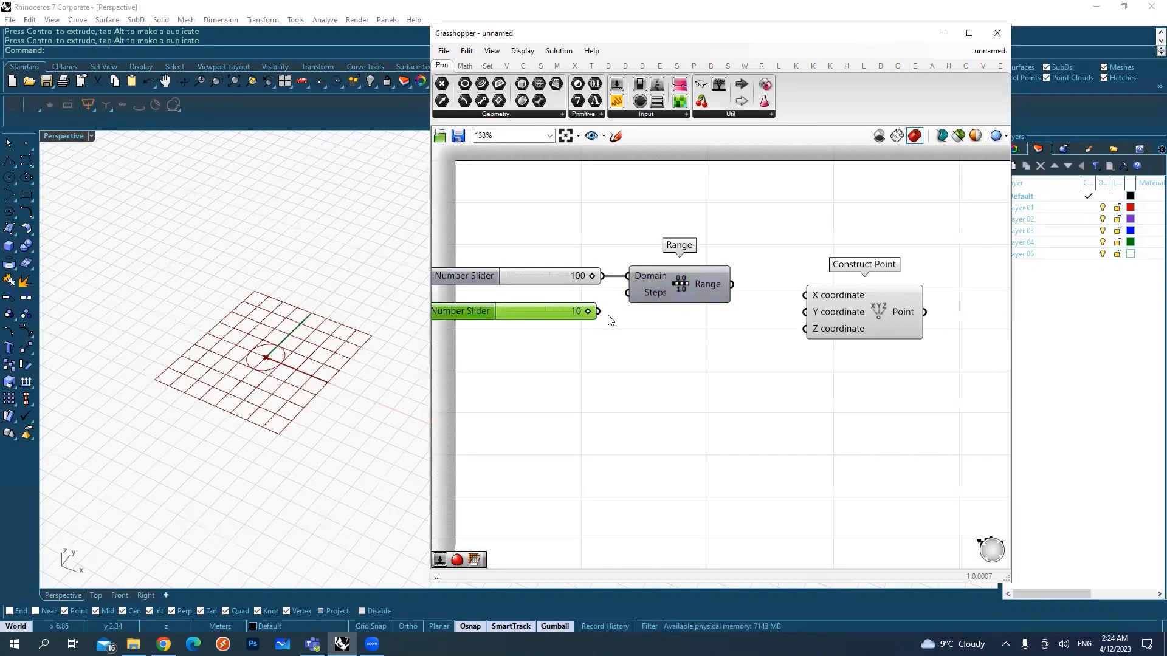
{"action": "left_click_drag", "start_coordinate": [596, 311], "coordinate": [627, 292]}
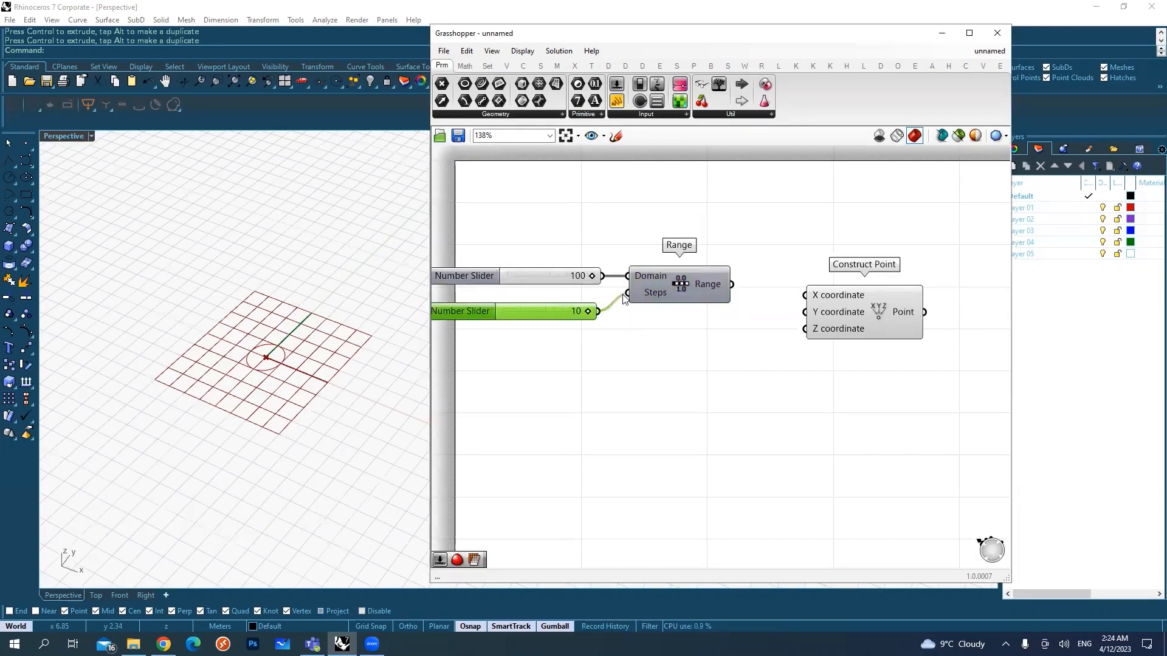
{"action": "mouse_move", "coordinate": [710, 286]}
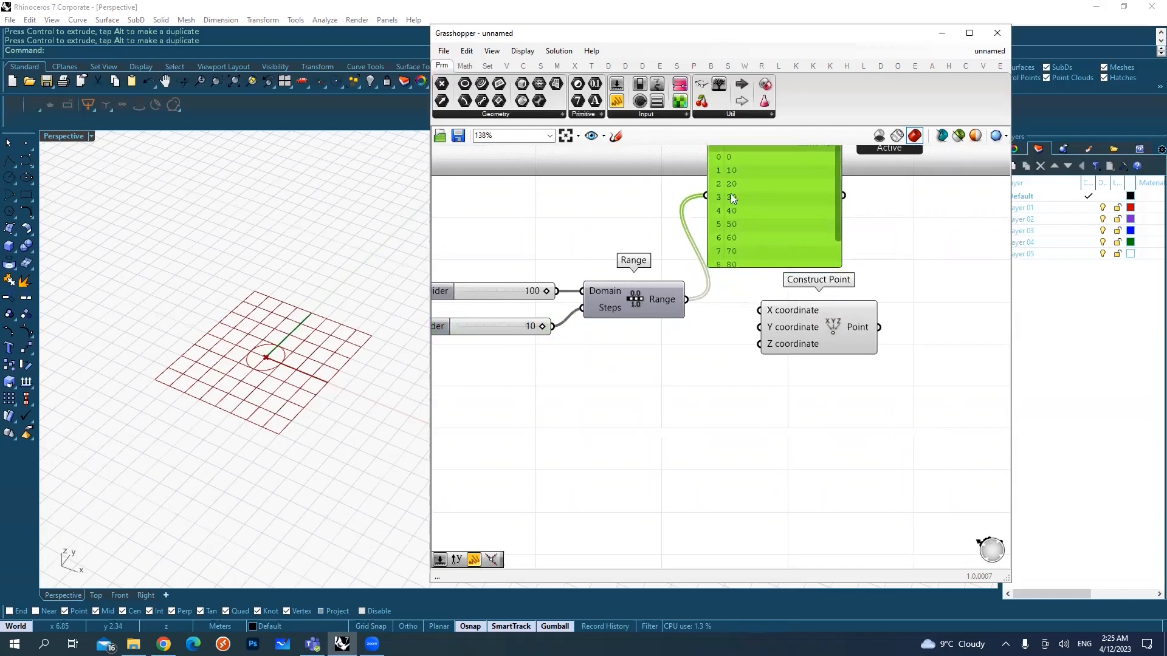
Feed Range into Construct Point Z and the points into Circle Plane, stacking circles
{"action": "left_click_drag", "start_coordinate": [684, 299], "coordinate": [757, 350]}
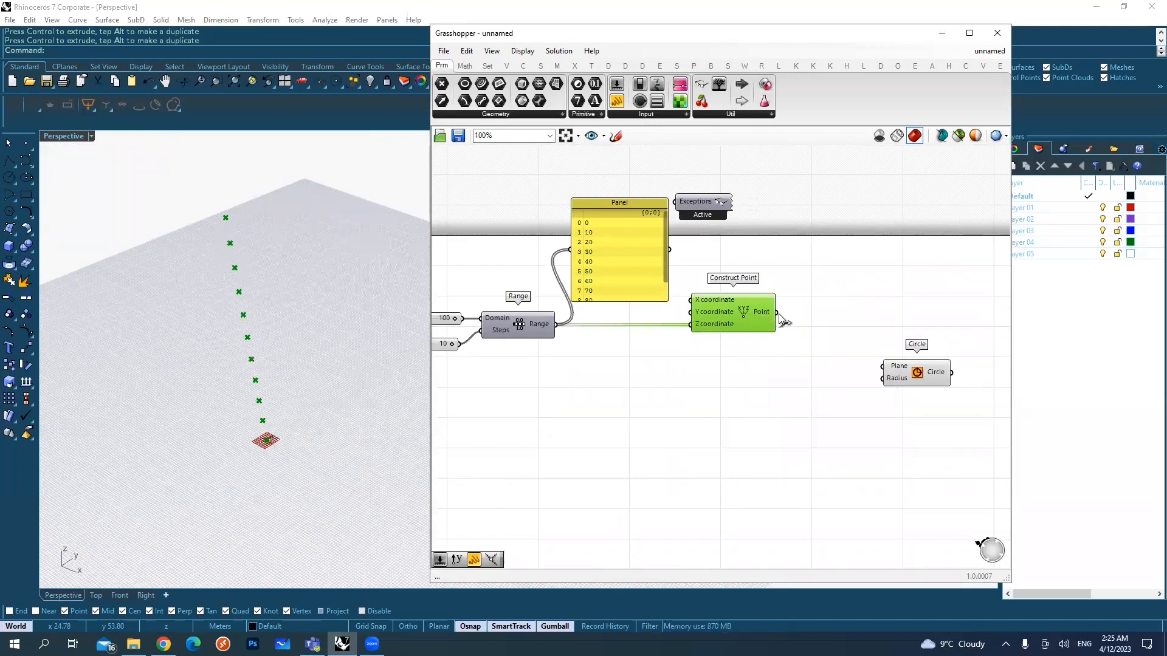
{"action": "left_click_drag", "start_coordinate": [778, 311], "coordinate": [871, 353]}
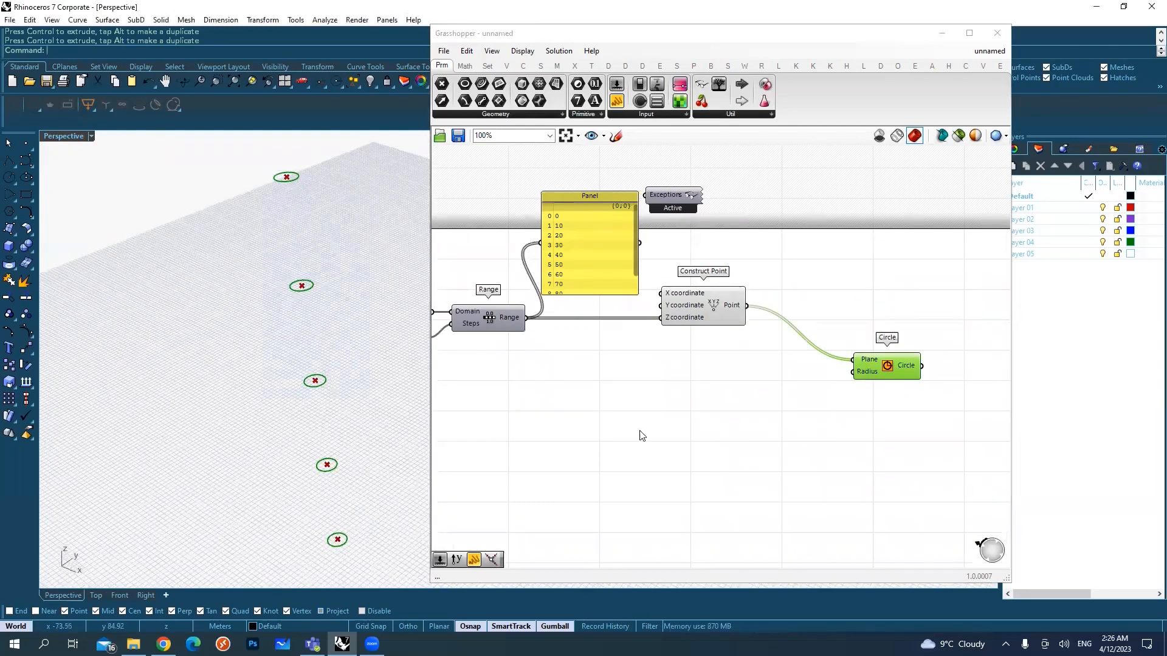
Create a number slider set to 15 to drive the Circle radius
{"action": "left_click", "coordinate": [705, 305]}
{"action": "type", "text": "15"}
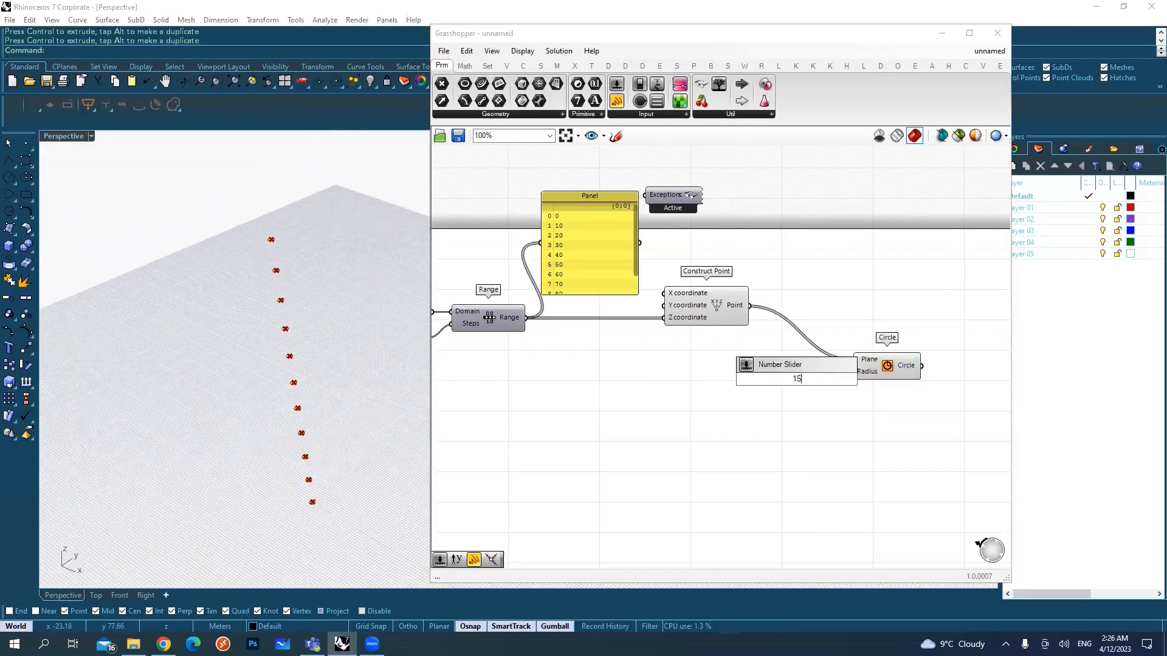
{"action": "left_click", "coordinate": [796, 371]}
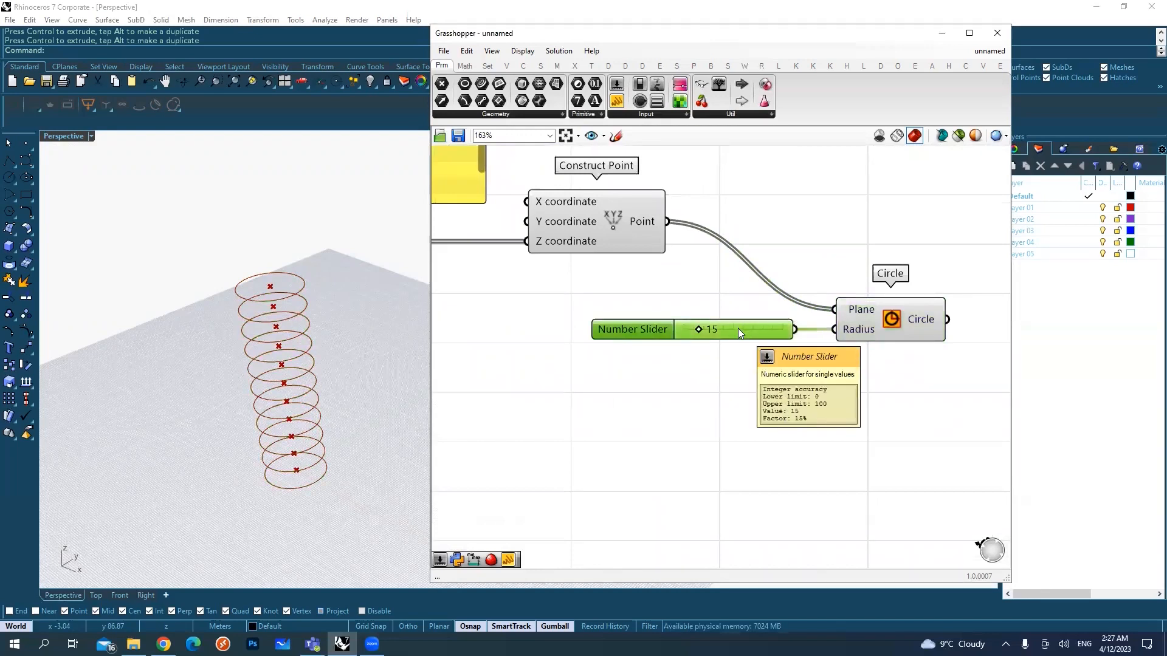
{"action": "mouse_move", "coordinate": [736, 334]}
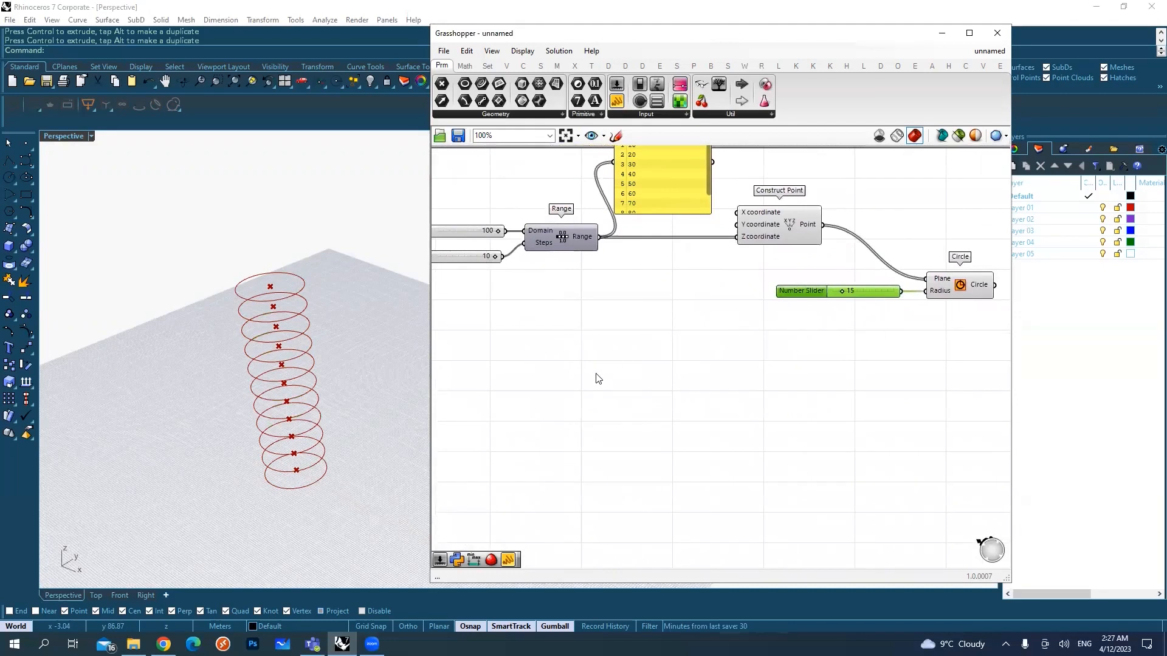
{"action": "mouse_move", "coordinate": [650, 368]}
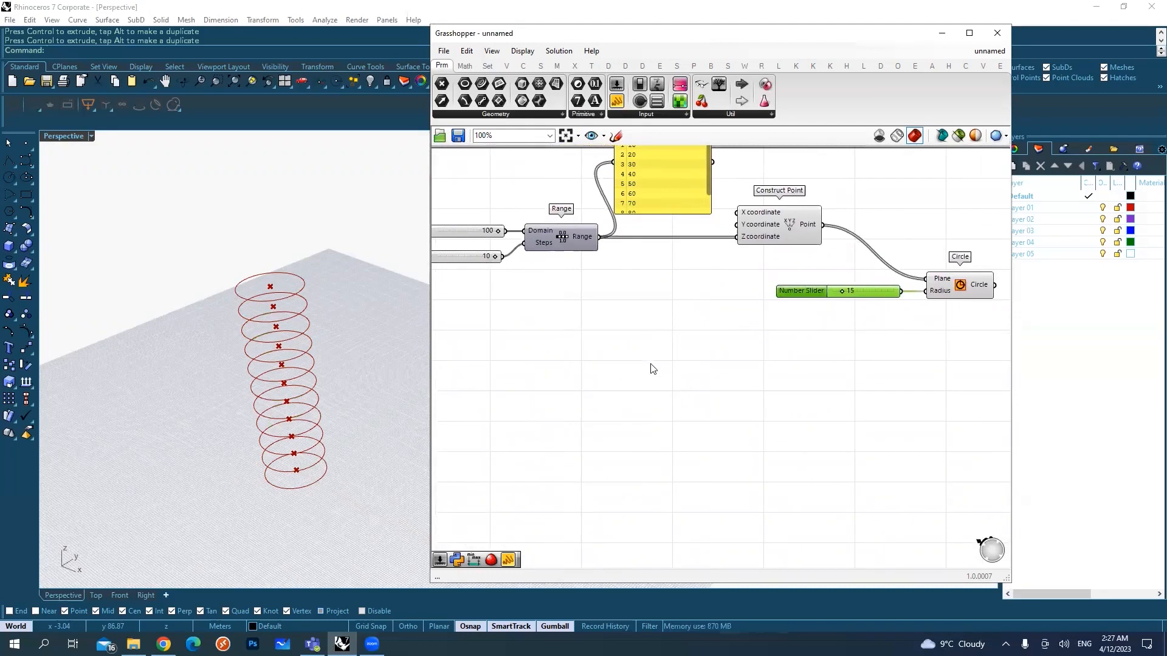
Add a Graph Mapper set to Bezier and pick the existing Range to duplicate
{"action": "double_click", "coordinate": [653, 358]}
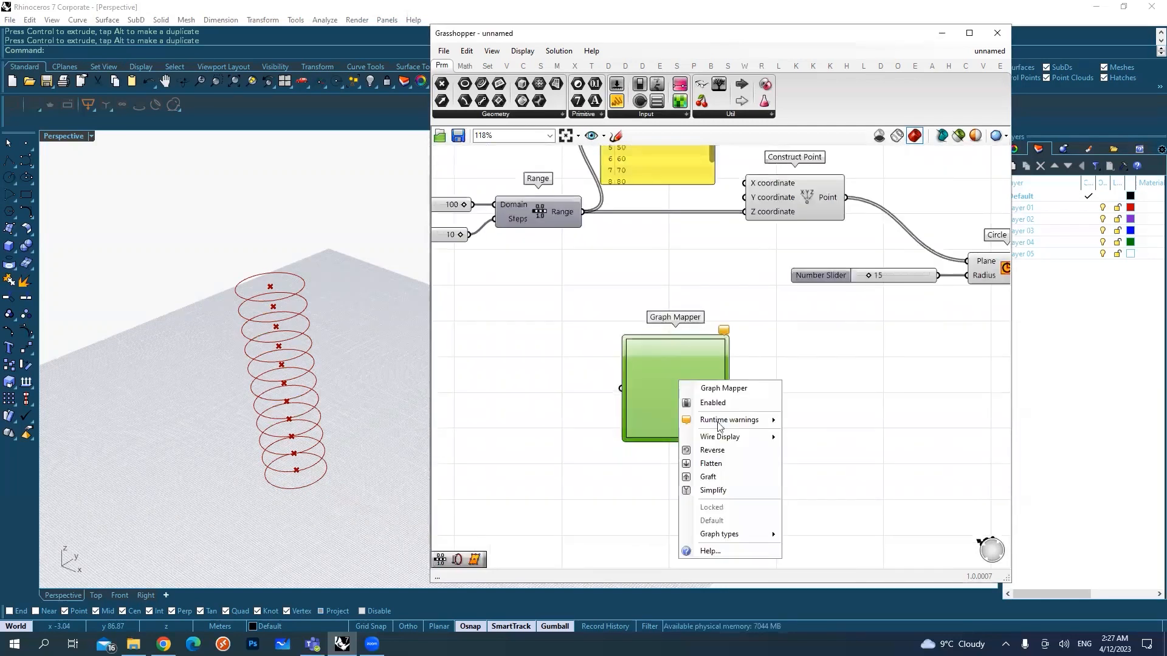
{"action": "mouse_move", "coordinate": [719, 534]}
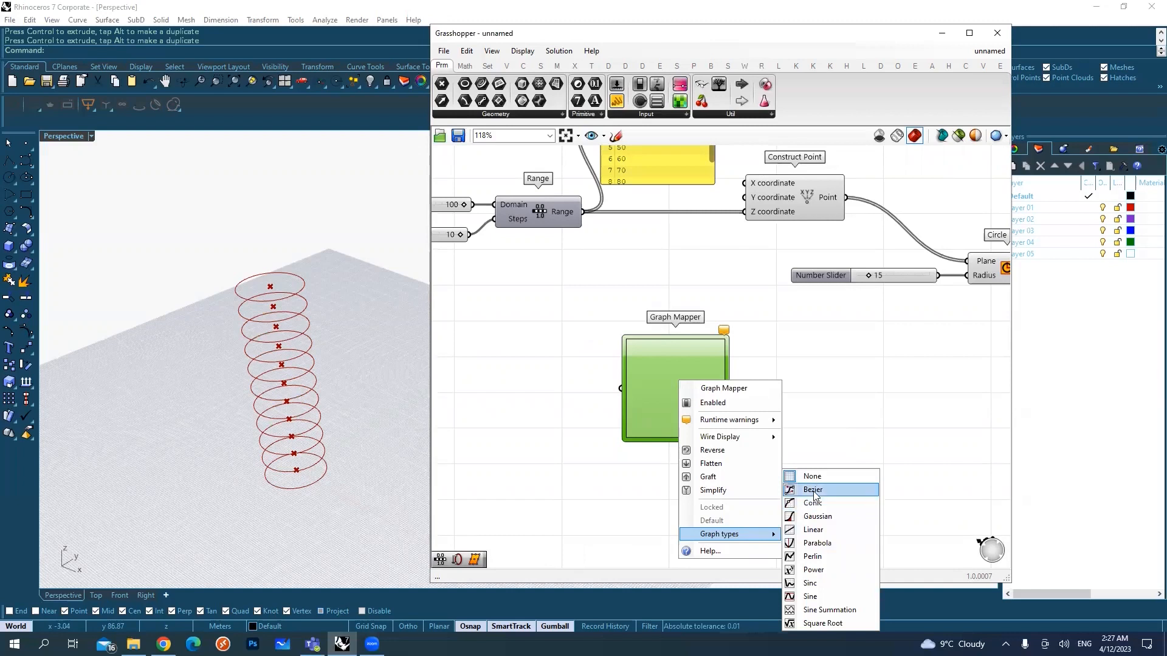
{"action": "left_click", "coordinate": [812, 490]}
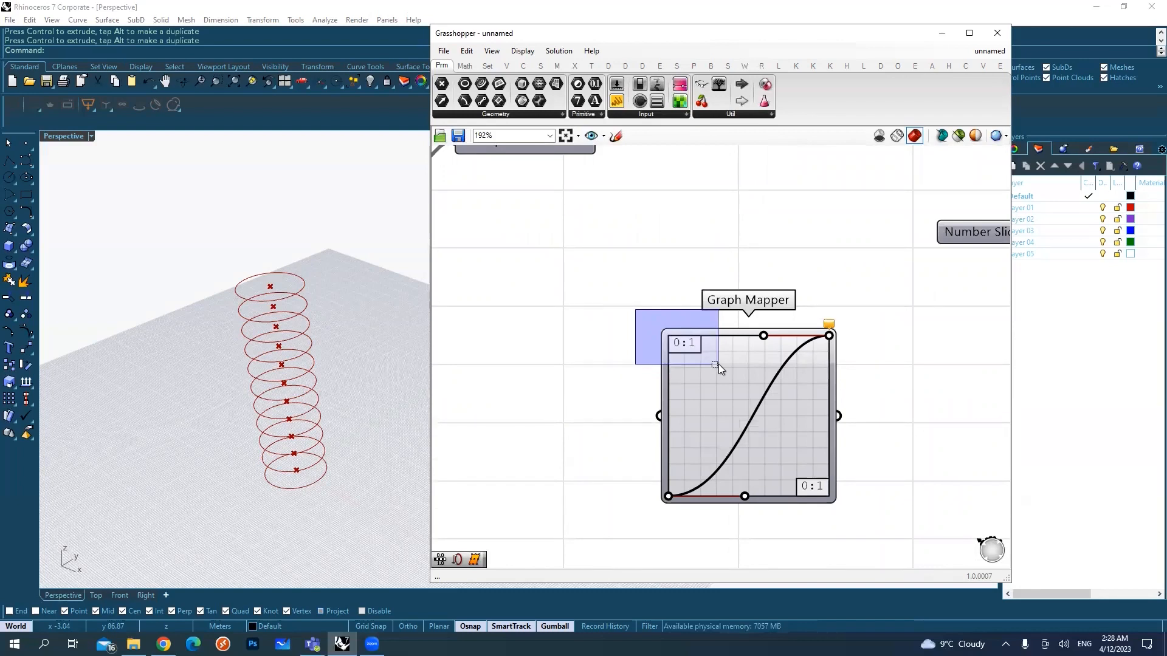
{"action": "scroll", "scroll_direction": "down", "scroll_amount": 3}
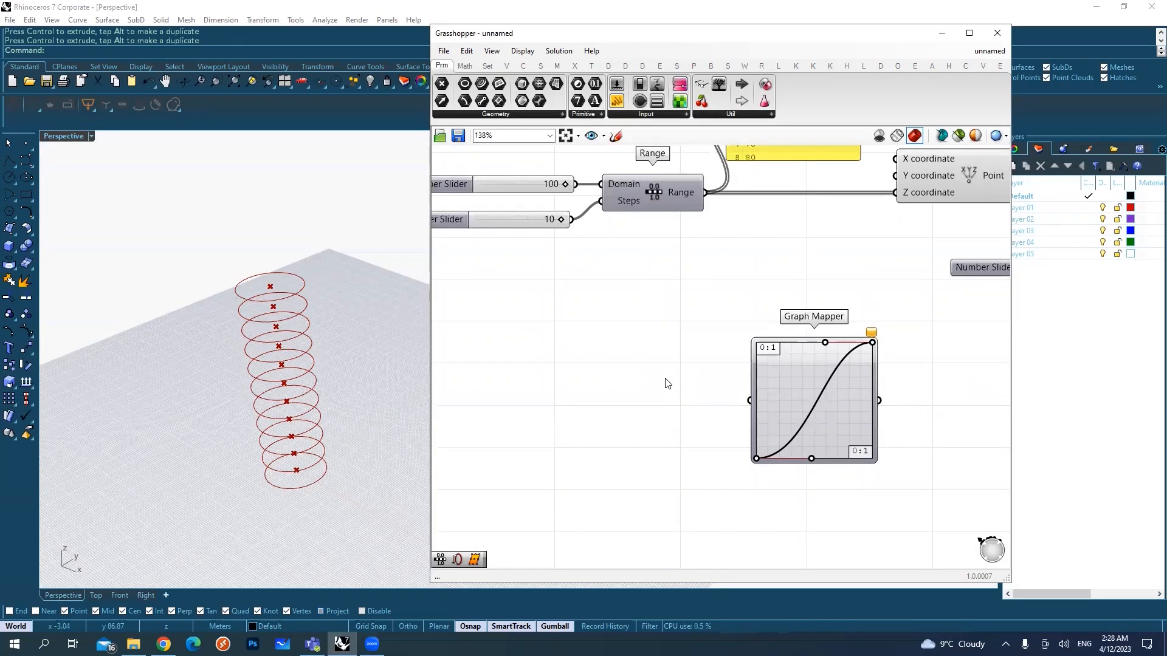
{"action": "left_click", "coordinate": [651, 192]}
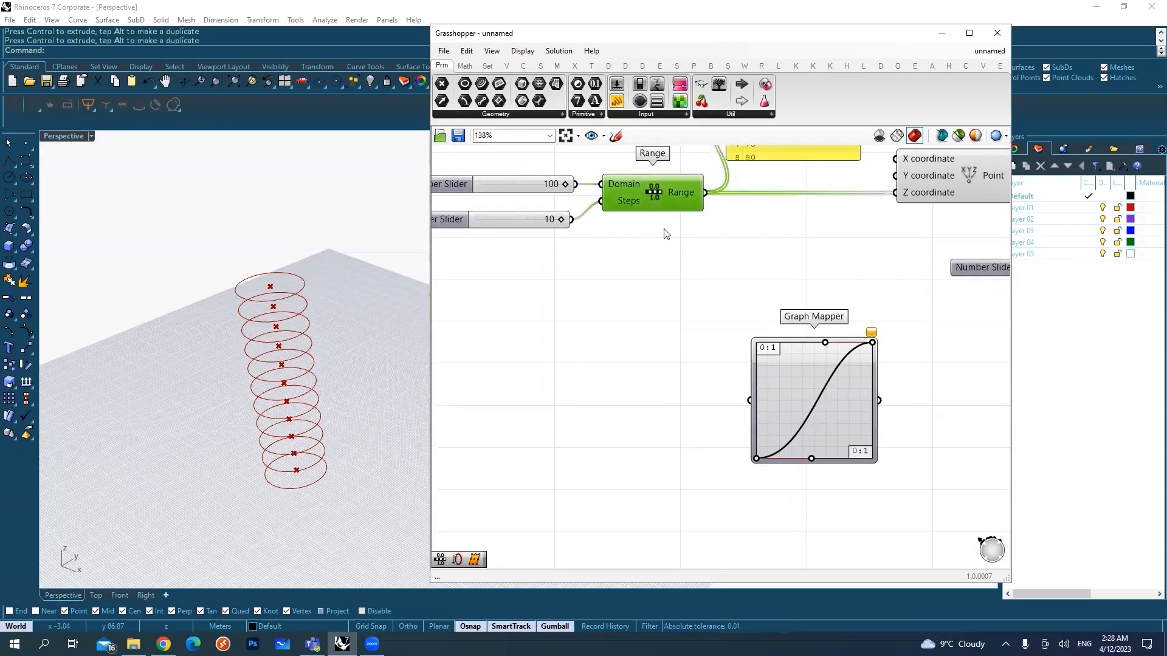
{"action": "mouse_move", "coordinate": [644, 400]}
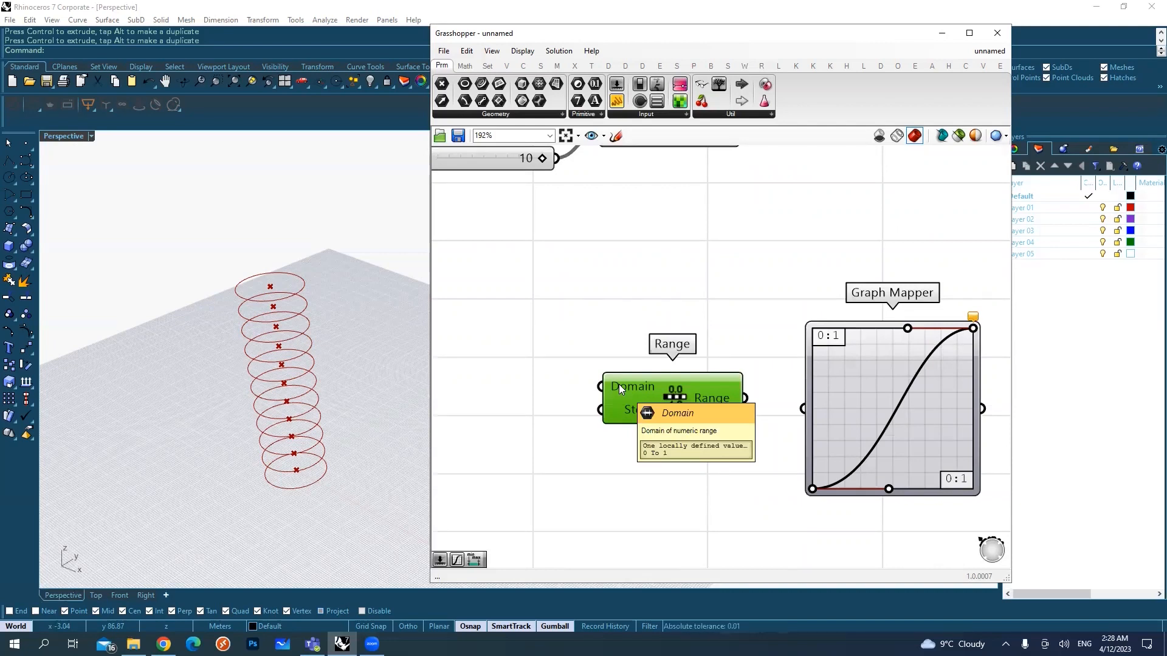
{"action": "mouse_move", "coordinate": [832, 327]}
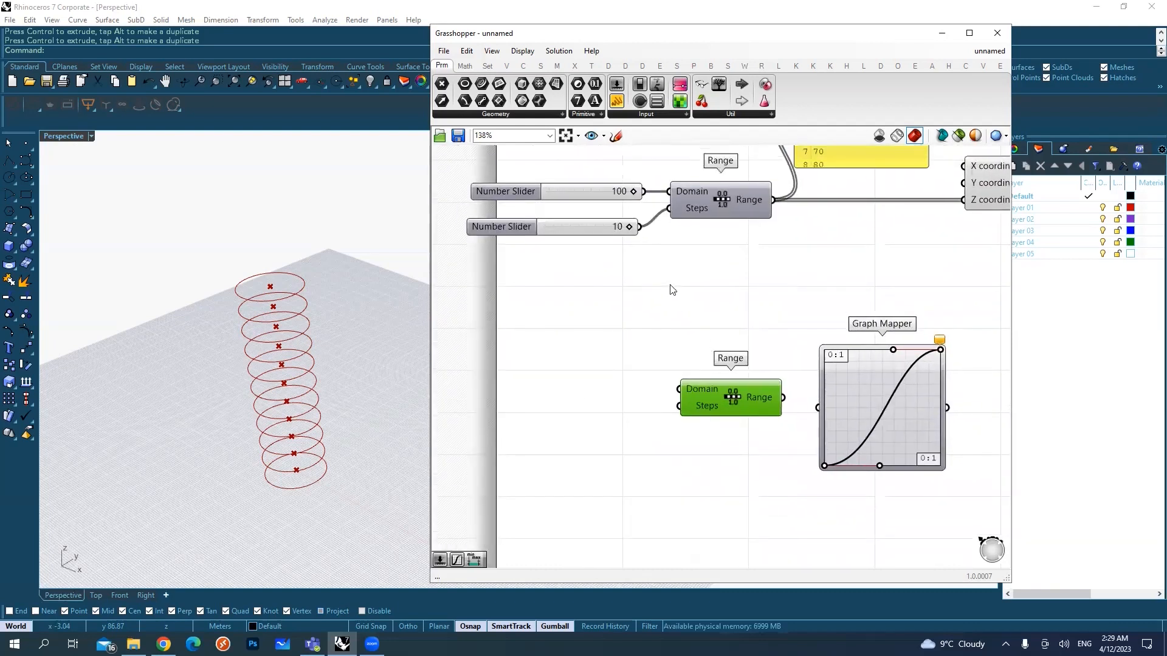
Wire the new Range into the Graph Mapper and search 'rem' for a remap component
{"action": "left_click_drag", "start_coordinate": [640, 226], "coordinate": [678, 408]}
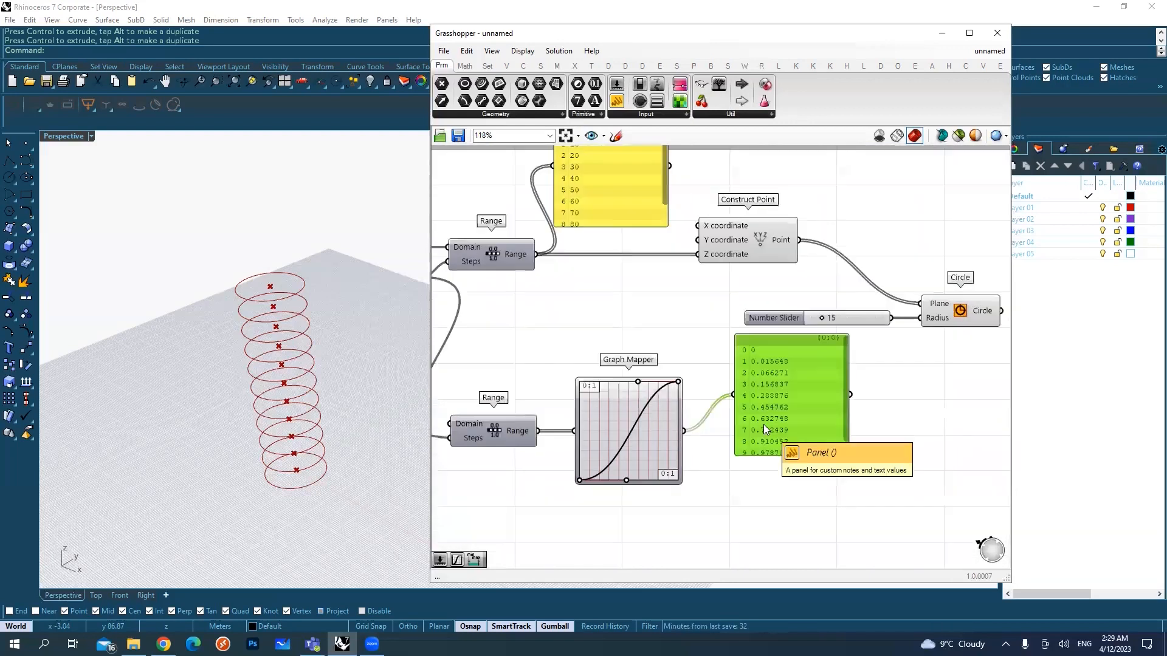
{"action": "mouse_move", "coordinate": [826, 385]}
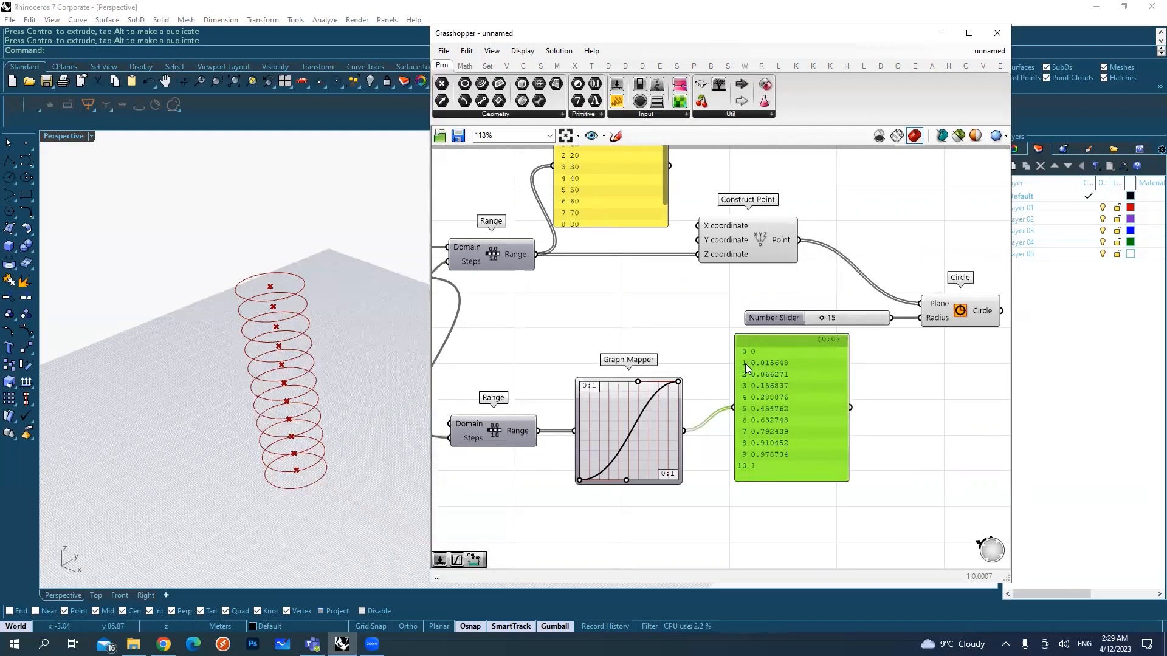
{"action": "mouse_move", "coordinate": [768, 473]}
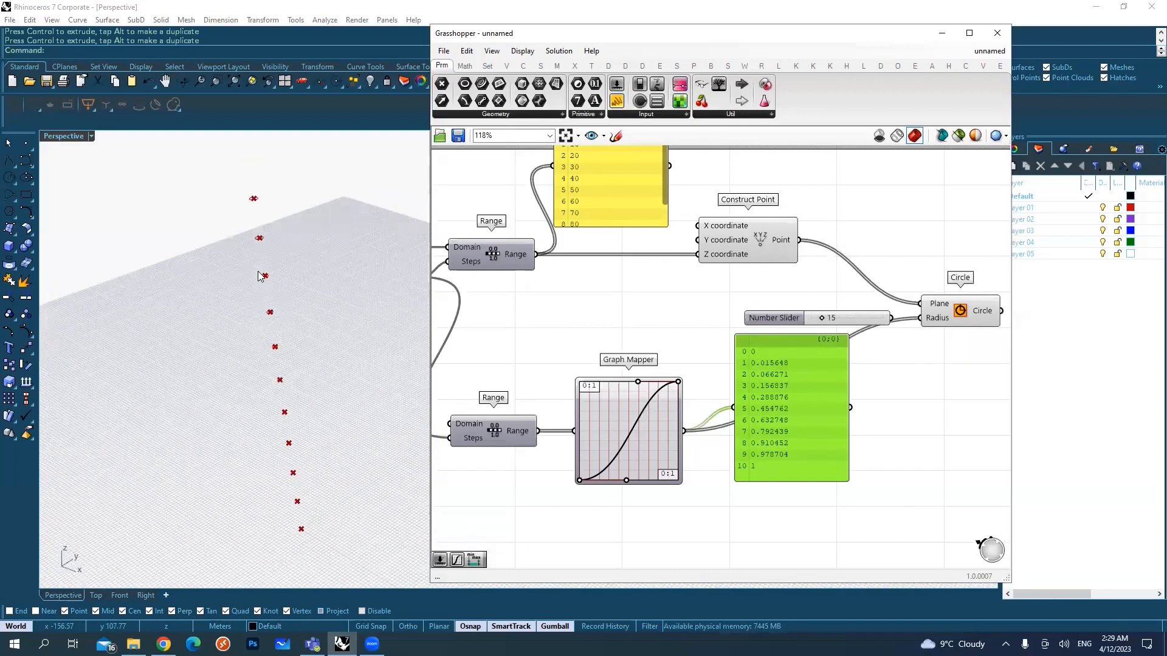
{"action": "mouse_move", "coordinate": [247, 192]}
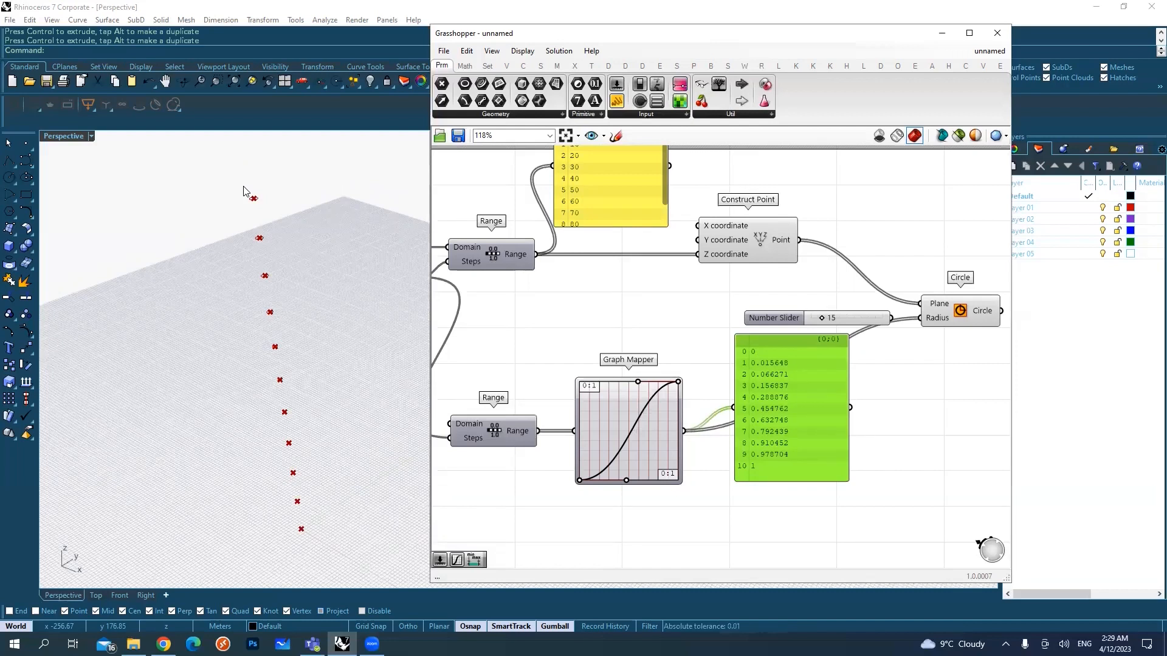
{"action": "mouse_move", "coordinate": [811, 396]}
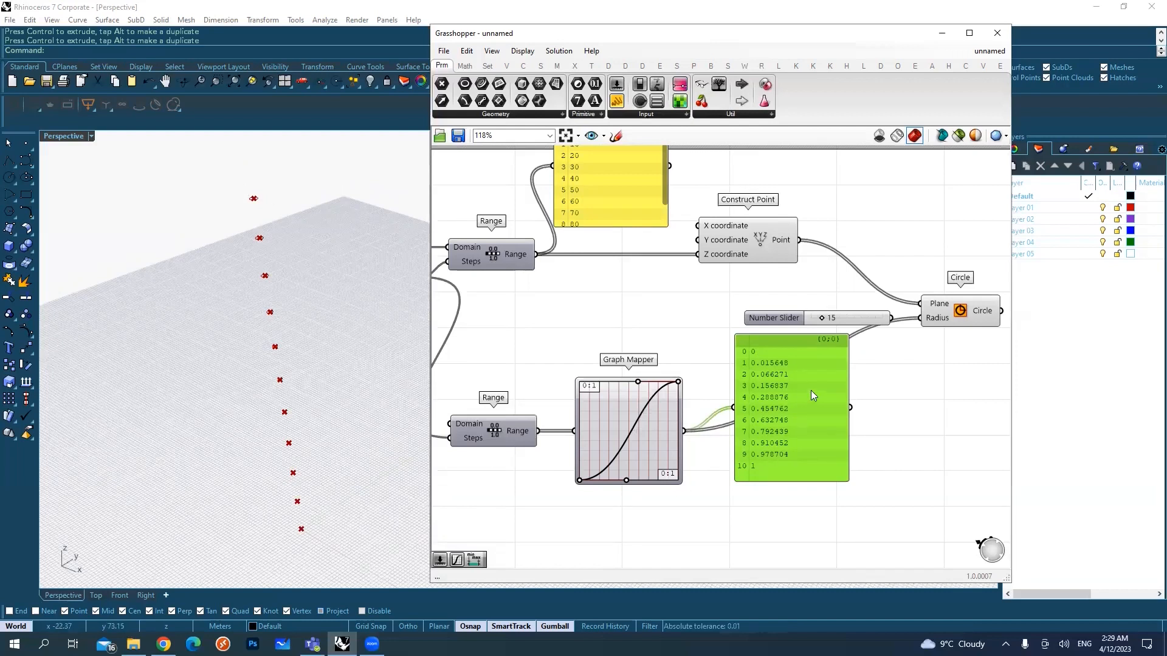
{"action": "double_click", "coordinate": [810, 408]}
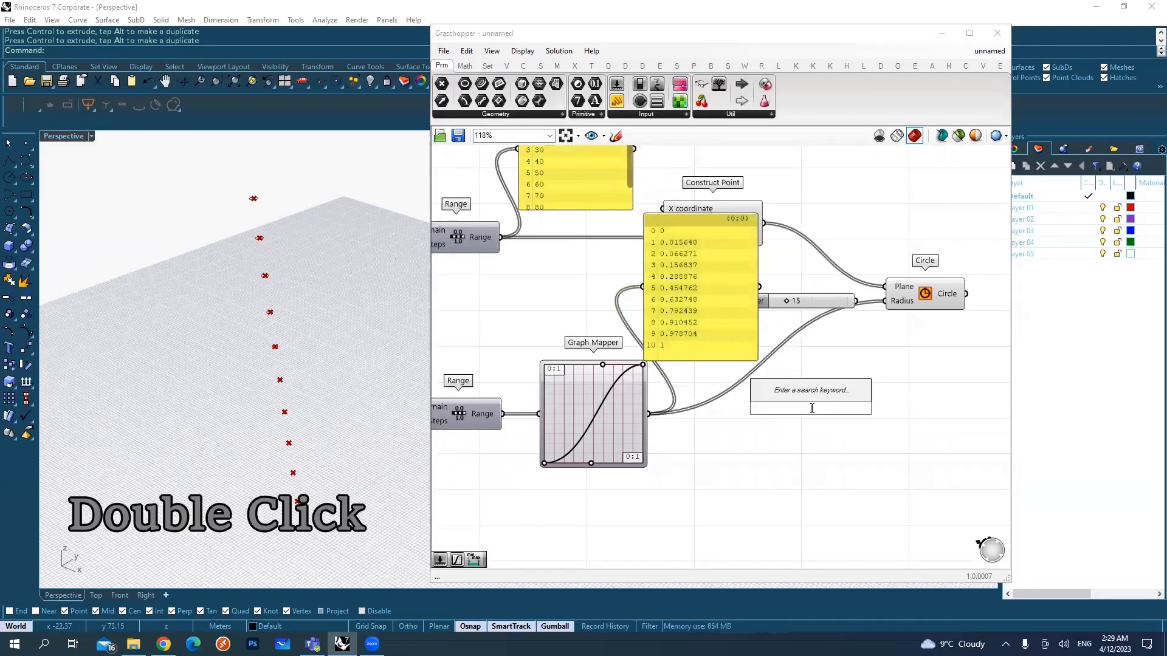
{"action": "type", "text": "rem"}
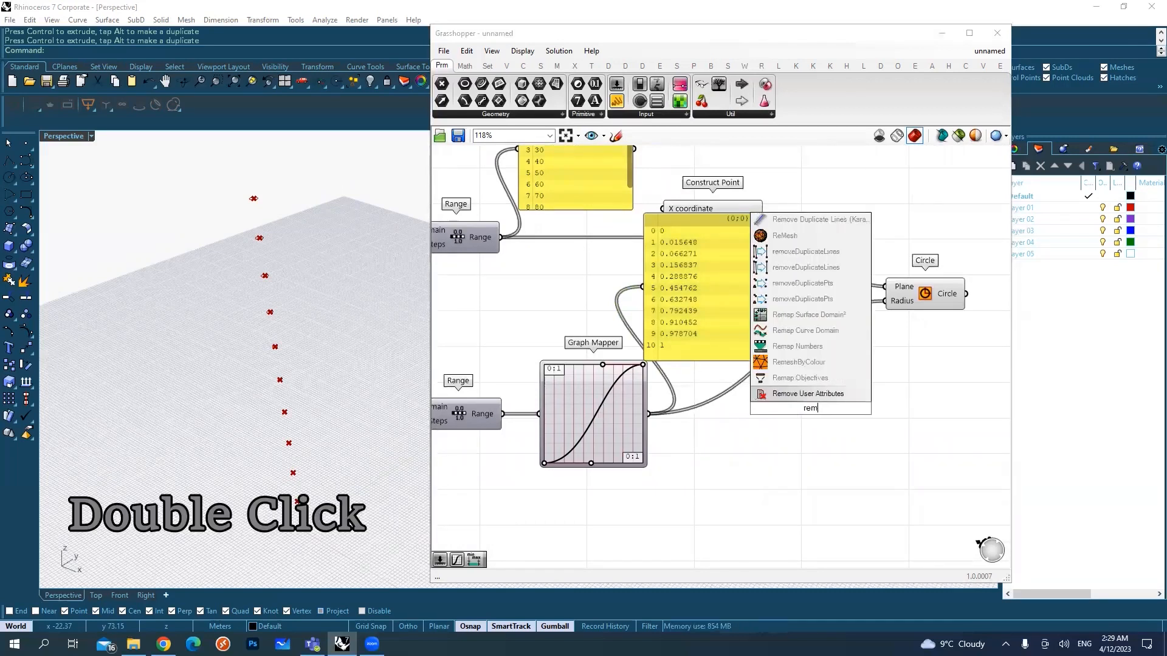
Place Remap Numbers to the right of the Graph Mapper
{"action": "left_click", "coordinate": [796, 346]}
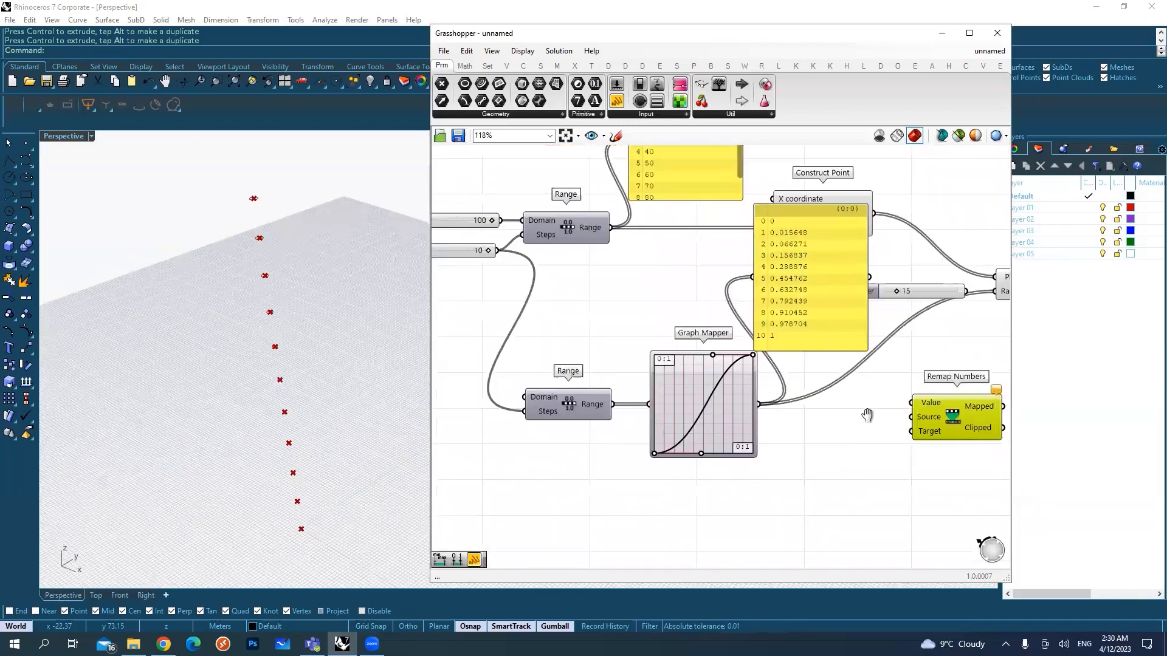
{"action": "left_click_drag", "start_coordinate": [867, 415], "coordinate": [766, 413]}
{"action": "type", "text": "construct dom"}
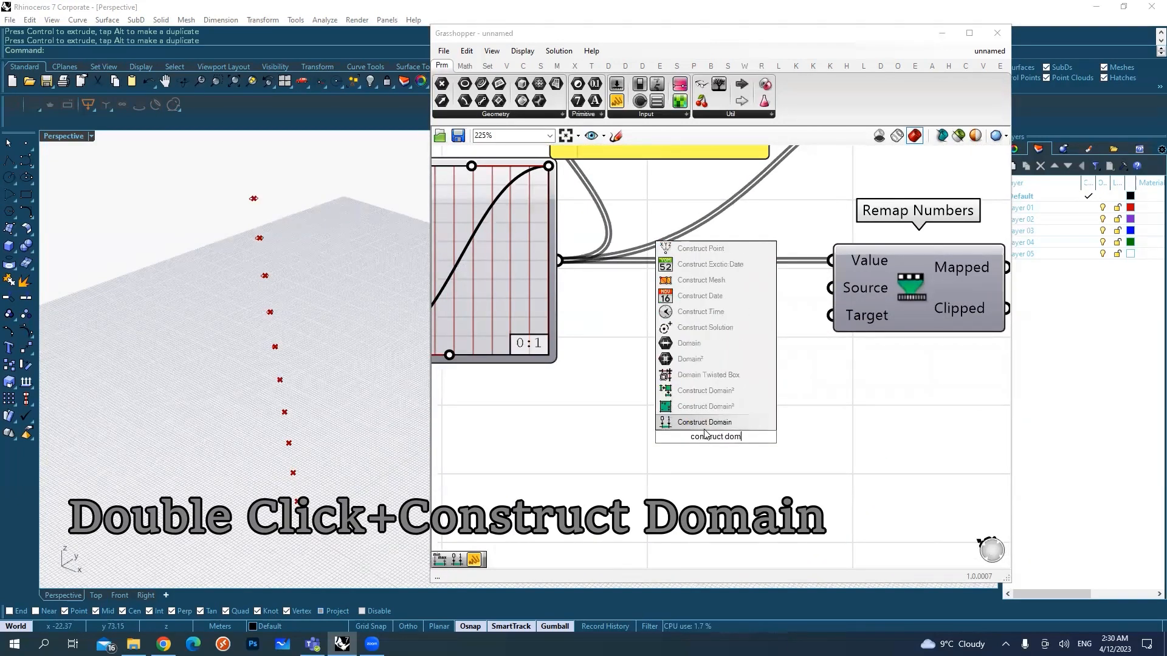
Add Construct Domain, wire the 20 slider to its start, and inspect the second Range output
{"action": "left_click", "coordinate": [703, 422]}
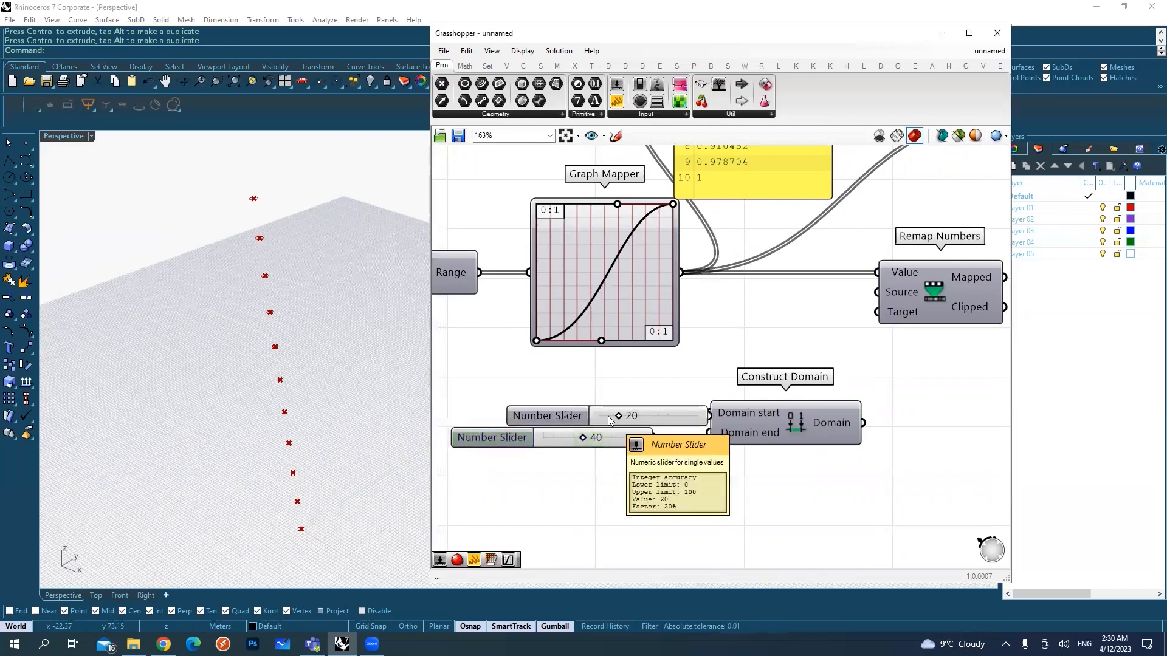
{"action": "left_click", "coordinate": [547, 415]}
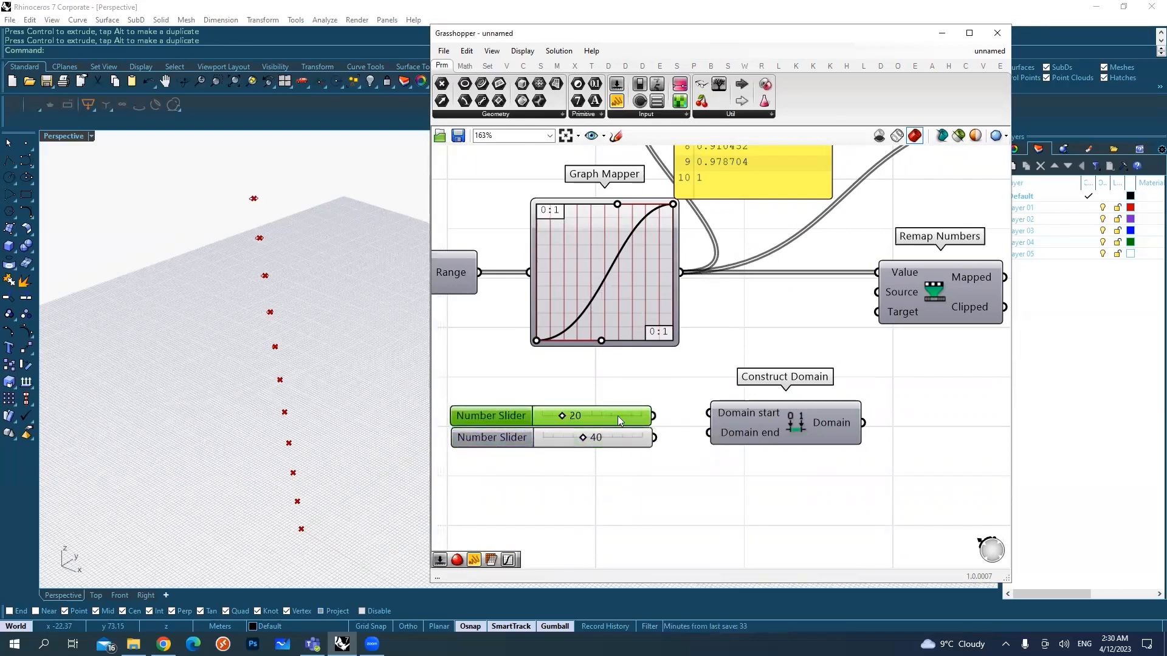
{"action": "left_click_drag", "start_coordinate": [652, 415], "coordinate": [707, 413]}
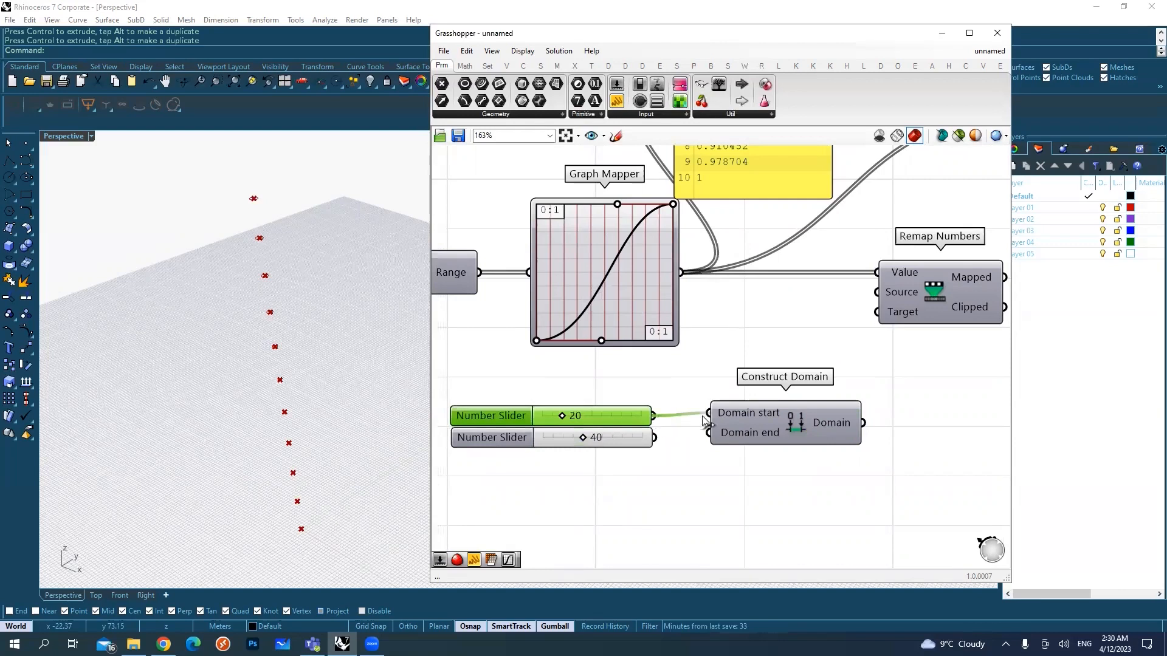
{"action": "left_click", "coordinate": [633, 434]}
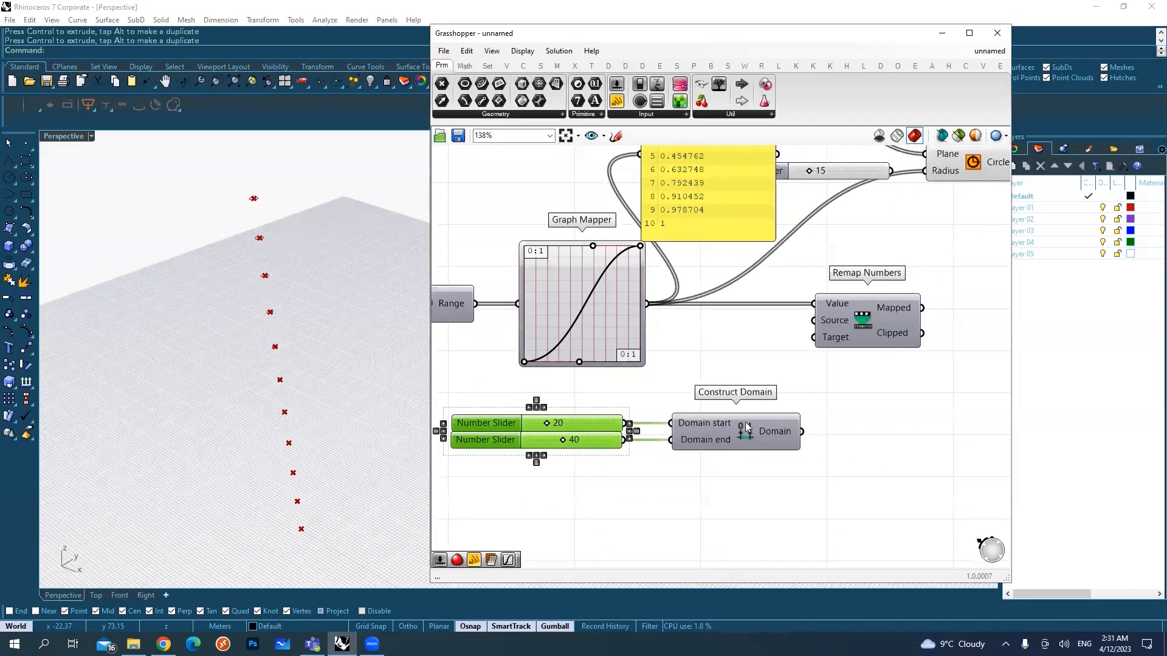
{"action": "mouse_move", "coordinate": [777, 432]}
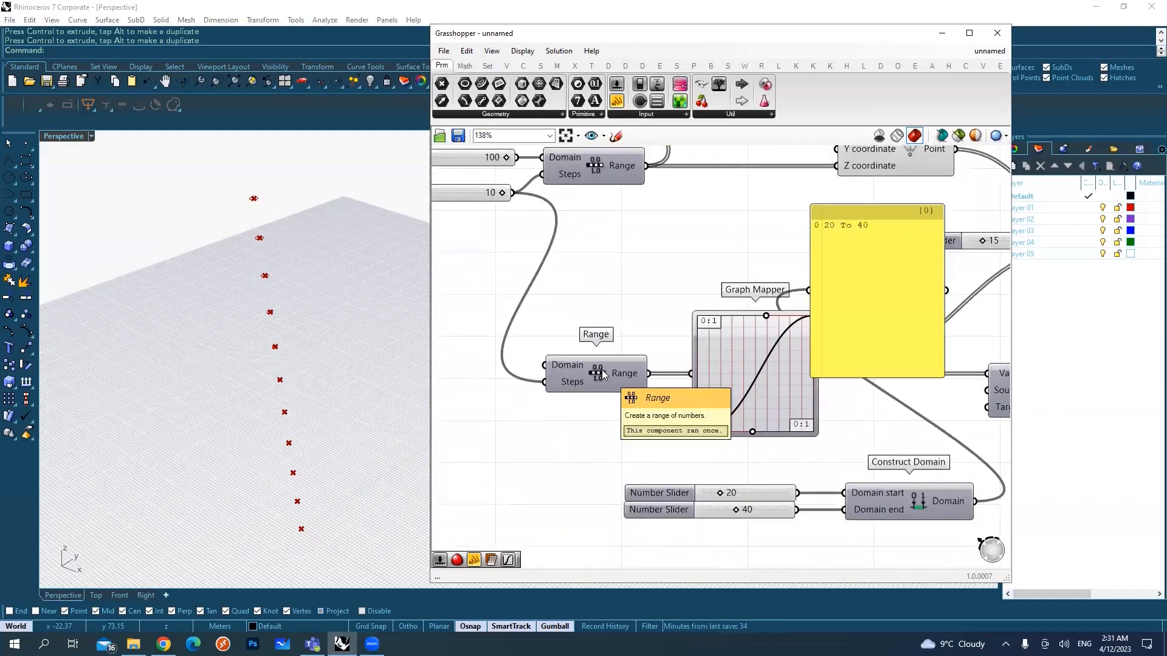
{"action": "left_click", "coordinate": [595, 373]}
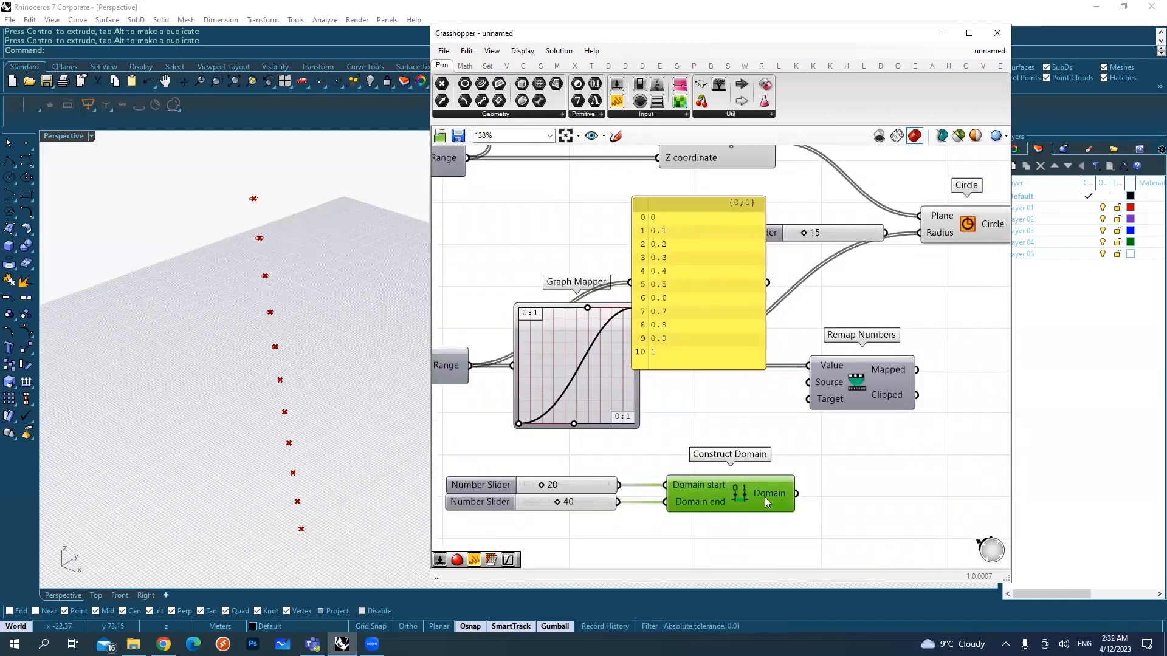
Feed the 20 To 40 domain into the Remap Numbers Target input
{"action": "left_click_drag", "start_coordinate": [792, 493], "coordinate": [809, 398]}
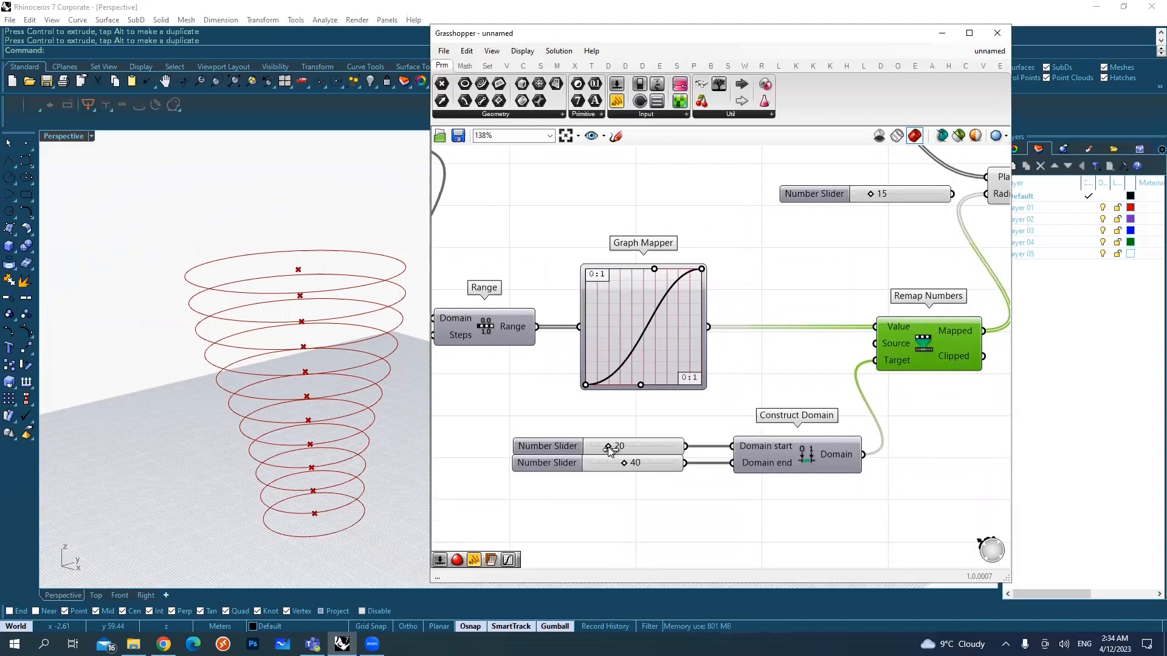
Test other domain limits on the sliders, then settle the radius range back at 20 to 40
{"action": "left_click_drag", "start_coordinate": [620, 445], "coordinate": [607, 446]}
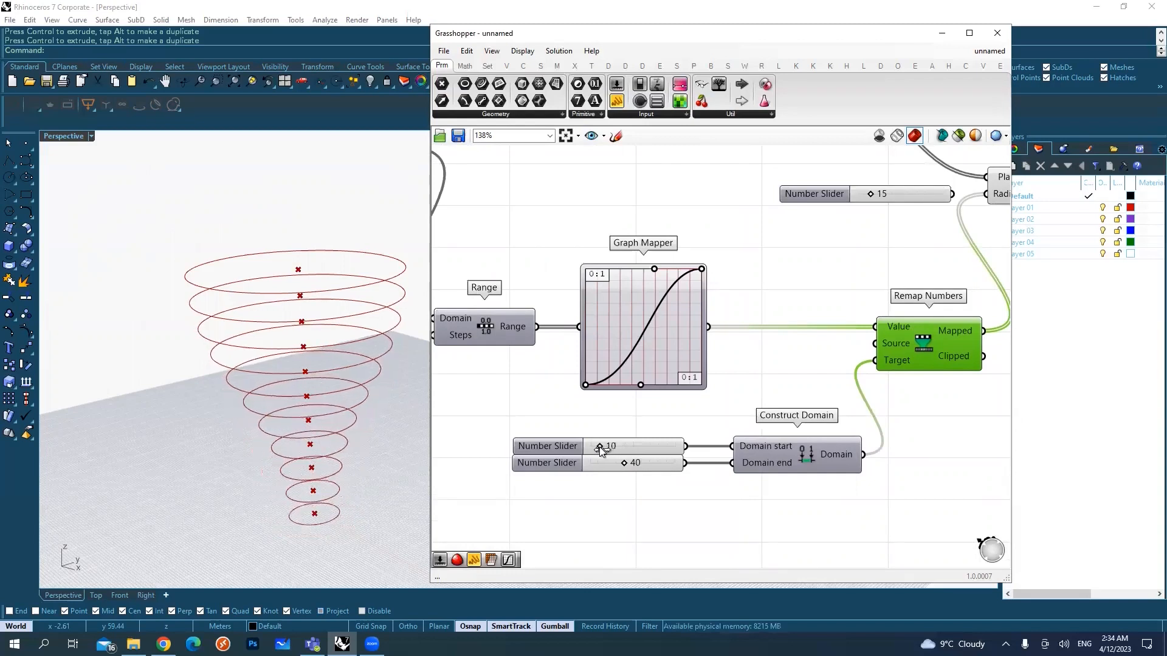
{"action": "left_click_drag", "start_coordinate": [602, 446], "coordinate": [596, 445]}
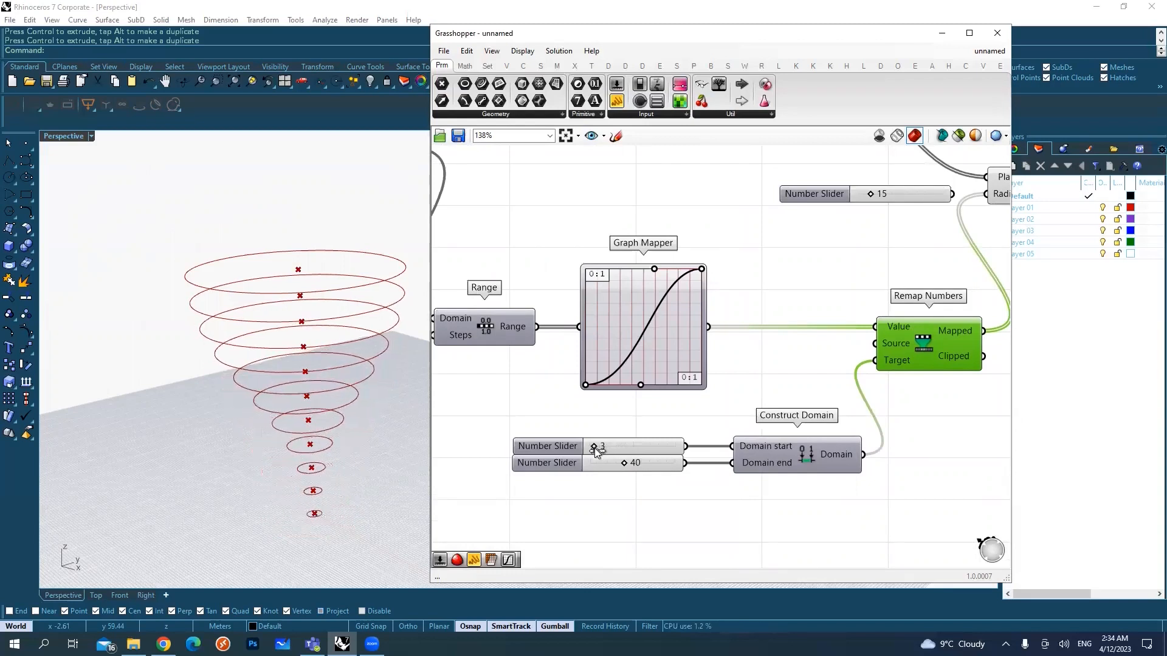
{"action": "left_click_drag", "start_coordinate": [599, 445], "coordinate": [636, 446]}
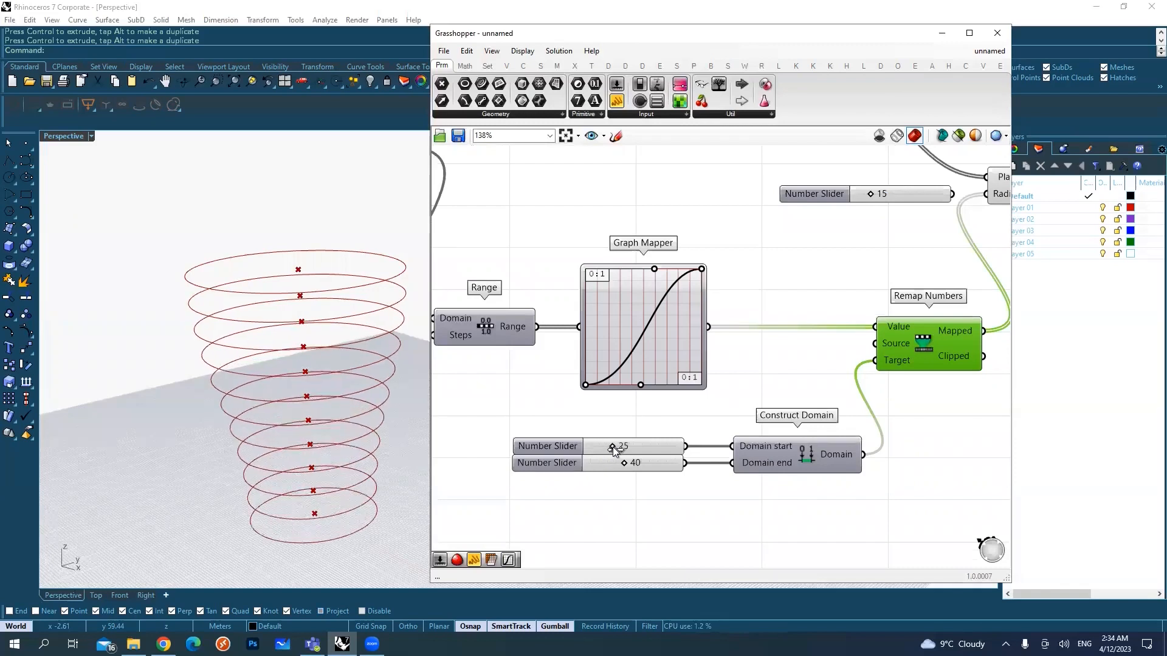
{"action": "left_click_drag", "start_coordinate": [621, 446], "coordinate": [610, 445]}
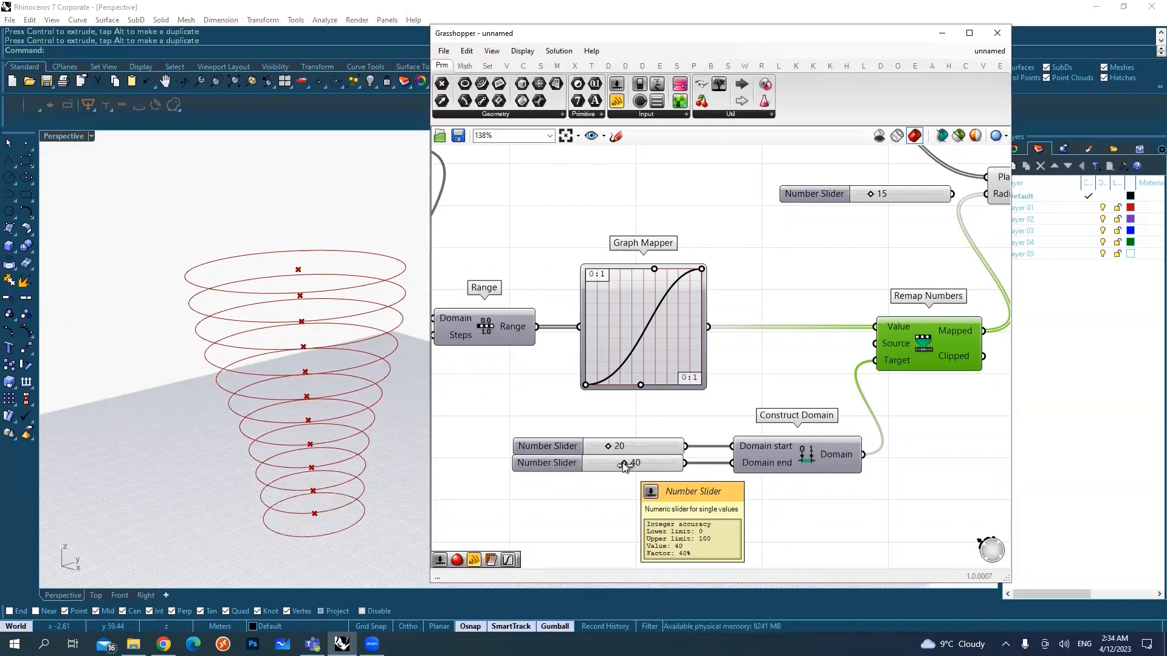
{"action": "left_click_drag", "start_coordinate": [624, 463], "coordinate": [639, 463]}
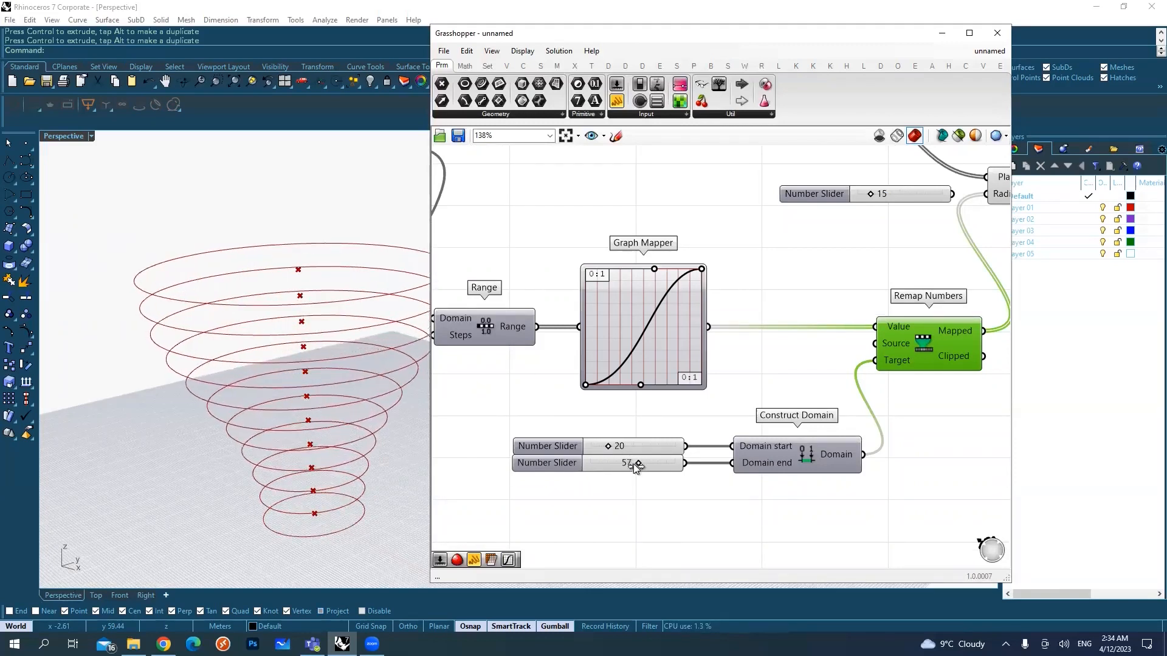
{"action": "left_click_drag", "start_coordinate": [630, 461], "coordinate": [638, 462]}
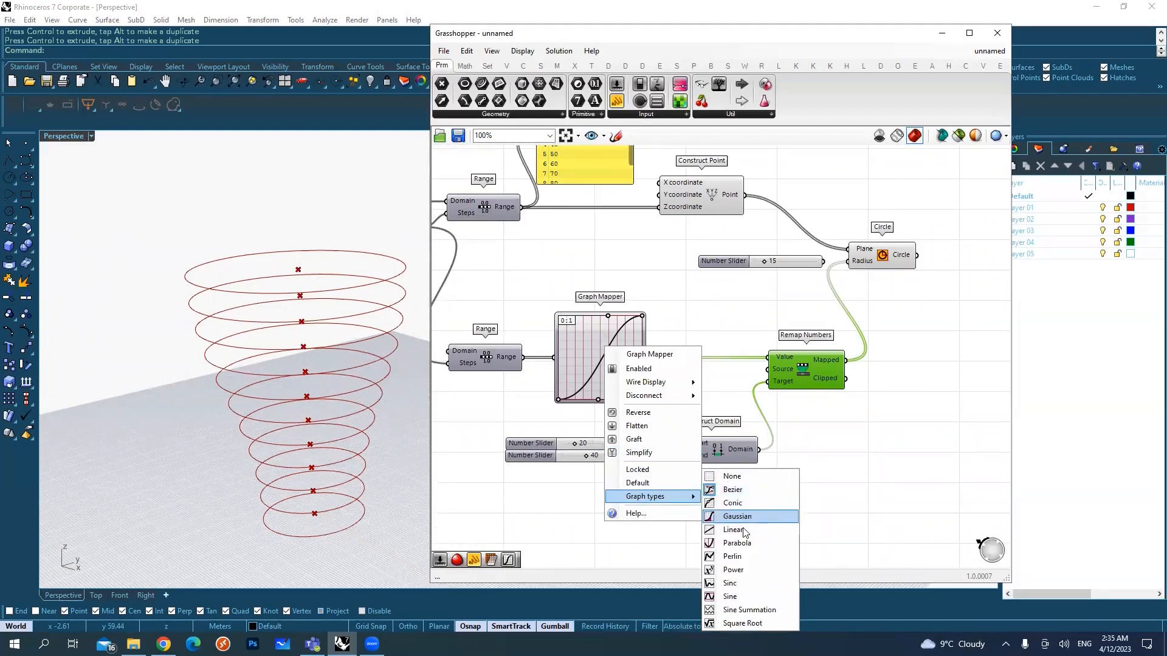
{"action": "mouse_move", "coordinate": [729, 596]}
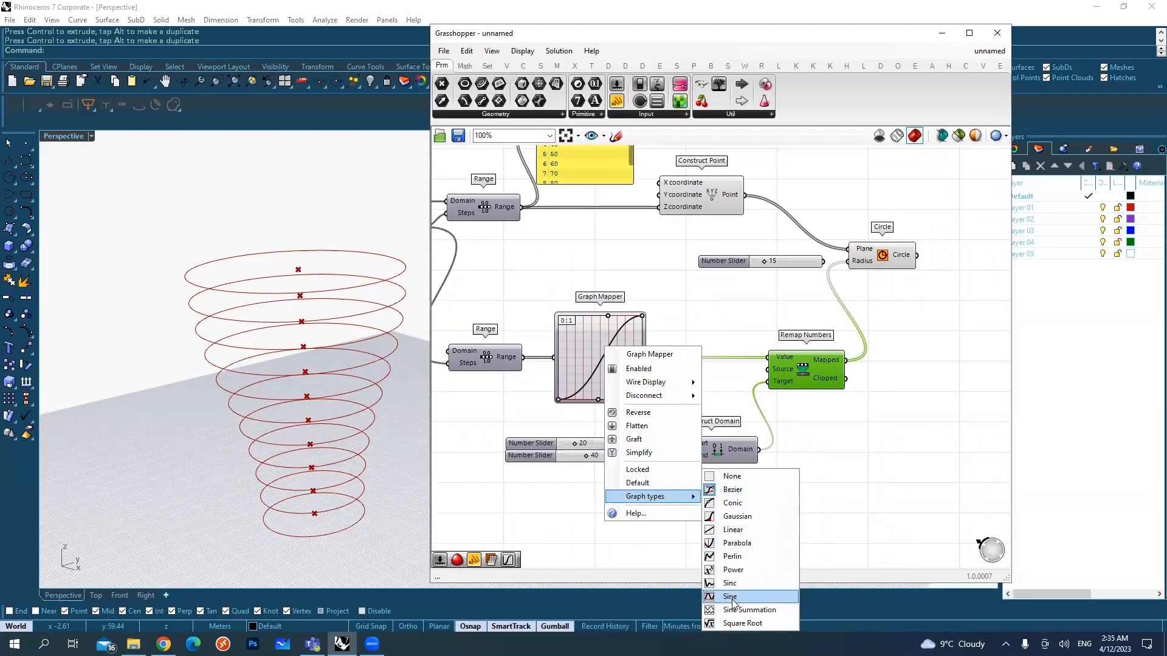
Switch the Graph Mapper to a Sine curve and shape its control points into a two-peak wave
{"action": "left_click", "coordinate": [730, 596]}
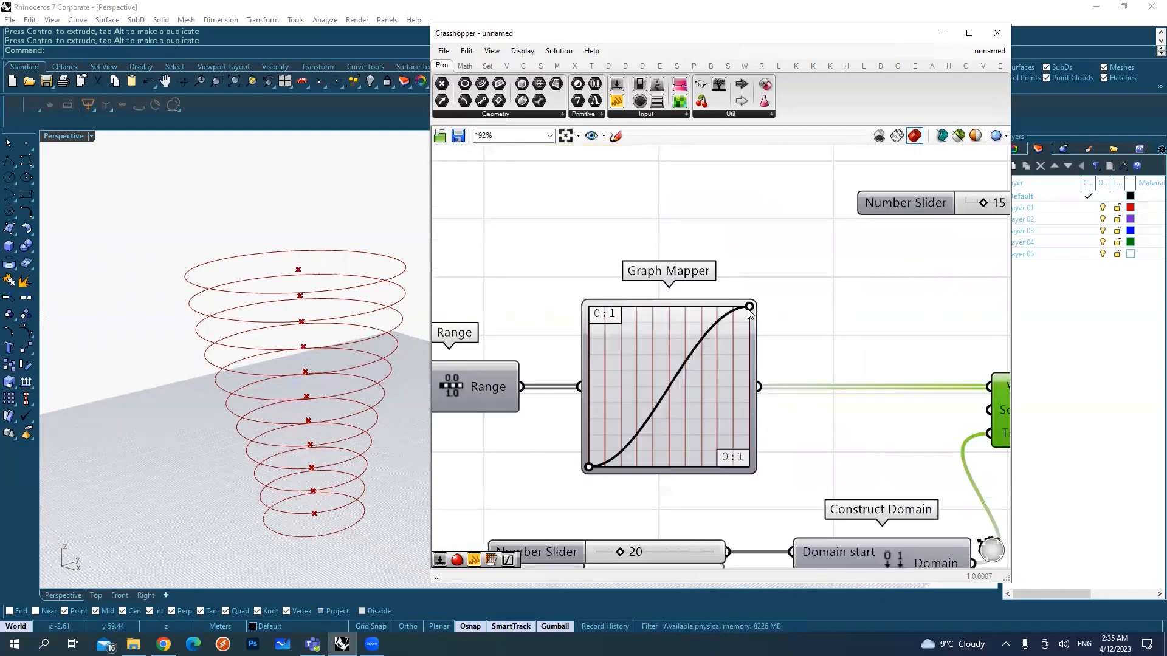
{"action": "left_click_drag", "start_coordinate": [748, 307], "coordinate": [677, 335]}
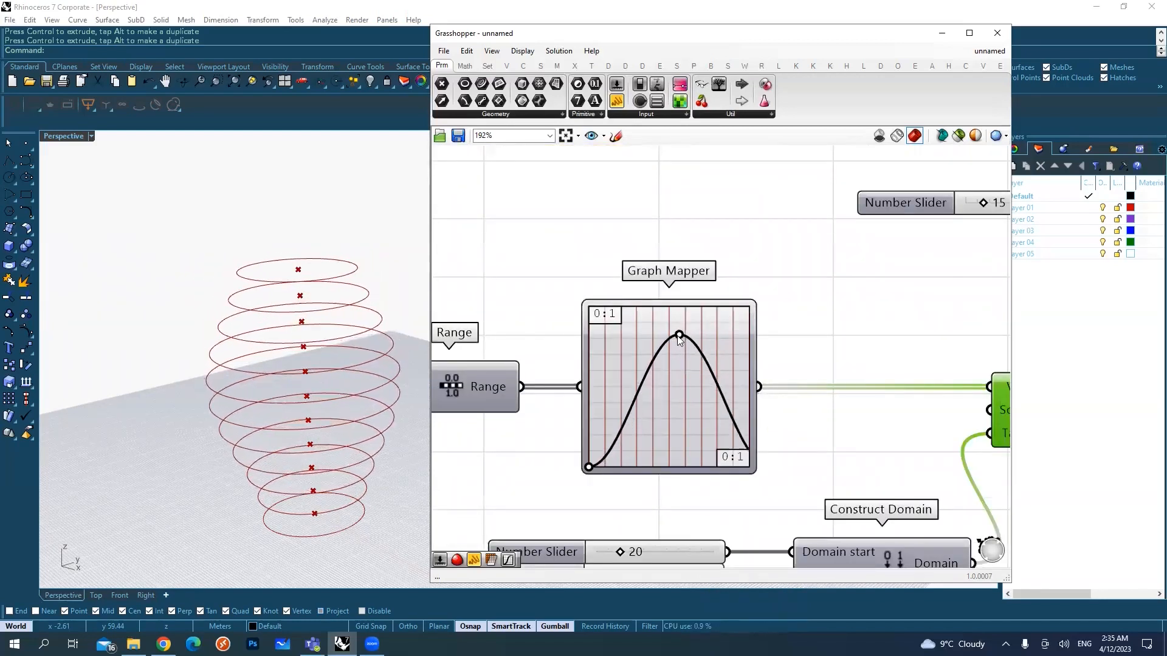
{"action": "left_click_drag", "start_coordinate": [679, 335], "coordinate": [661, 332]}
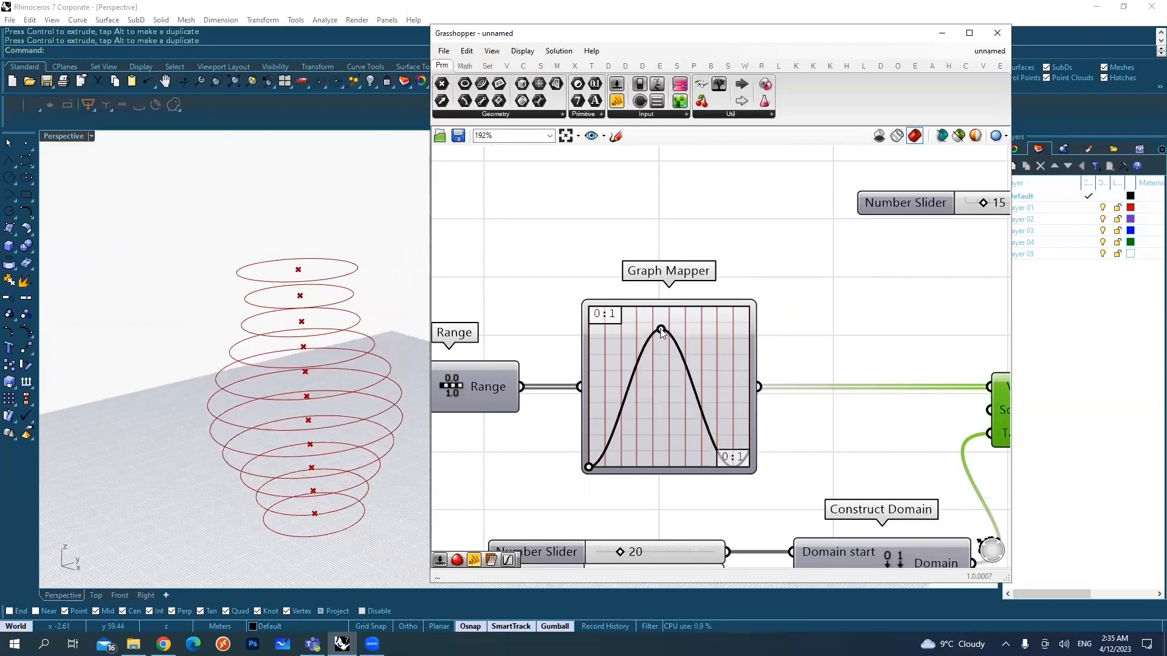
{"action": "left_click_drag", "start_coordinate": [660, 329], "coordinate": [644, 348]}
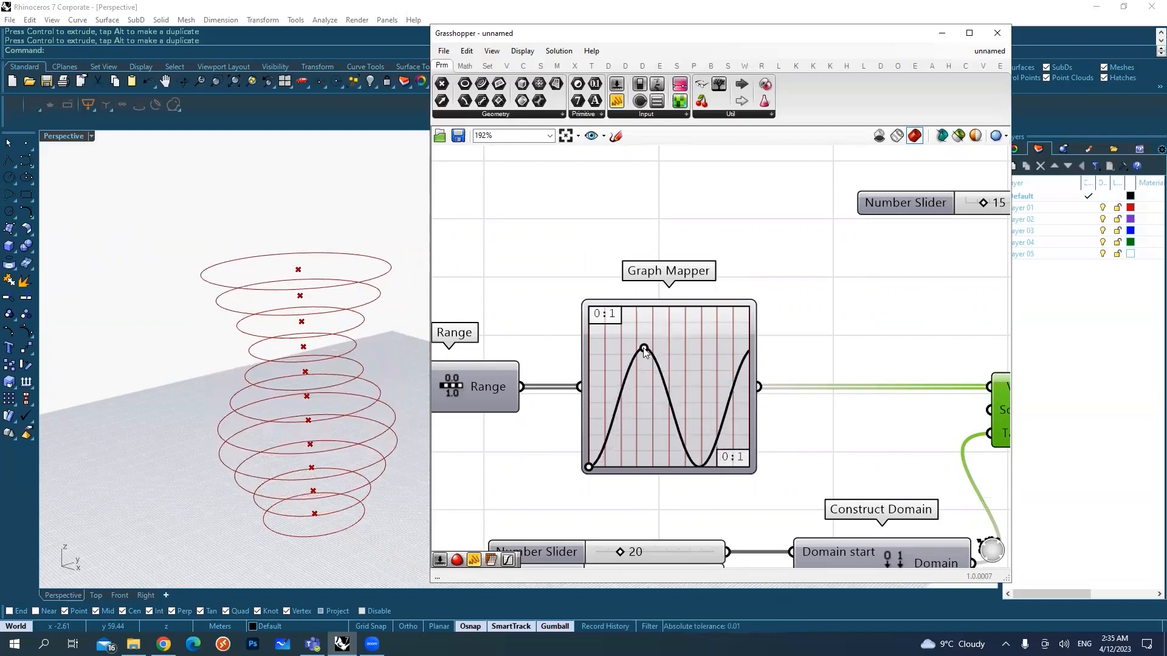
{"action": "left_click_drag", "start_coordinate": [644, 350], "coordinate": [655, 312]}
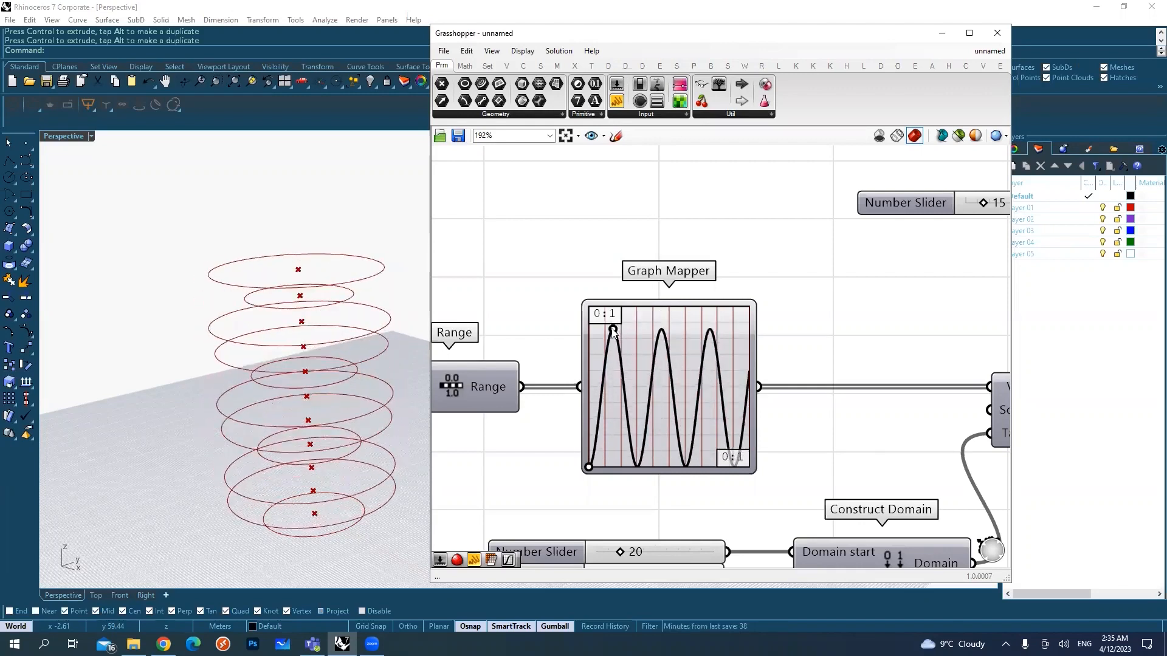
{"action": "left_click_drag", "start_coordinate": [612, 330], "coordinate": [623, 330]}
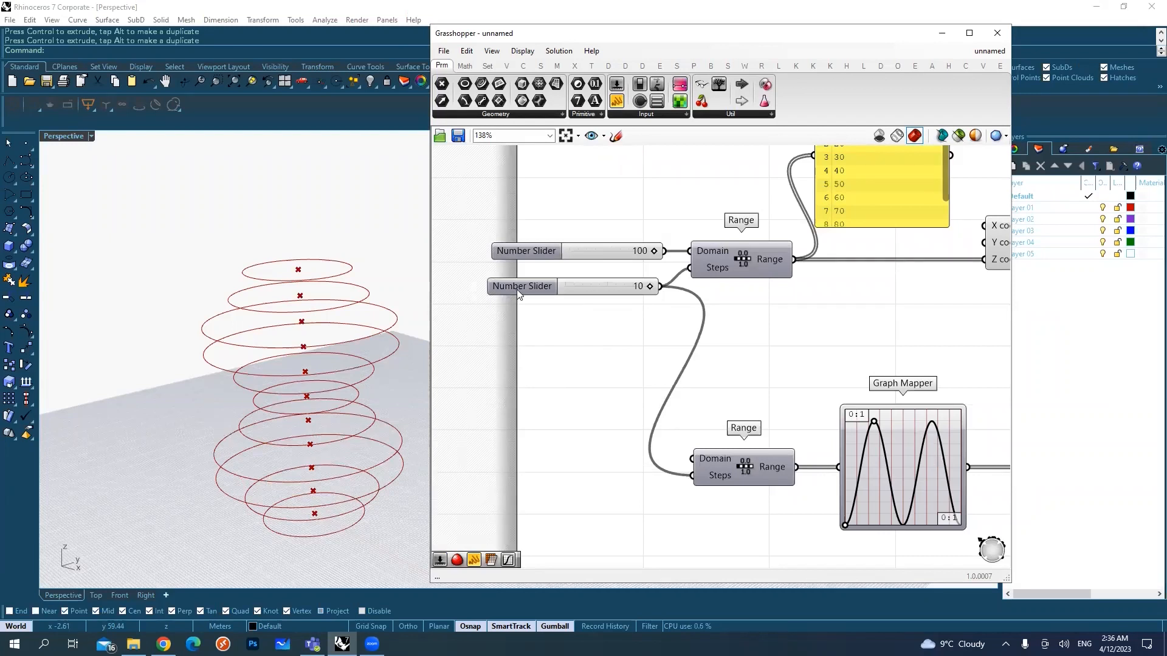
Raise the Steps slider's maximum to 50 in its settings
{"action": "left_click", "coordinate": [521, 296]}
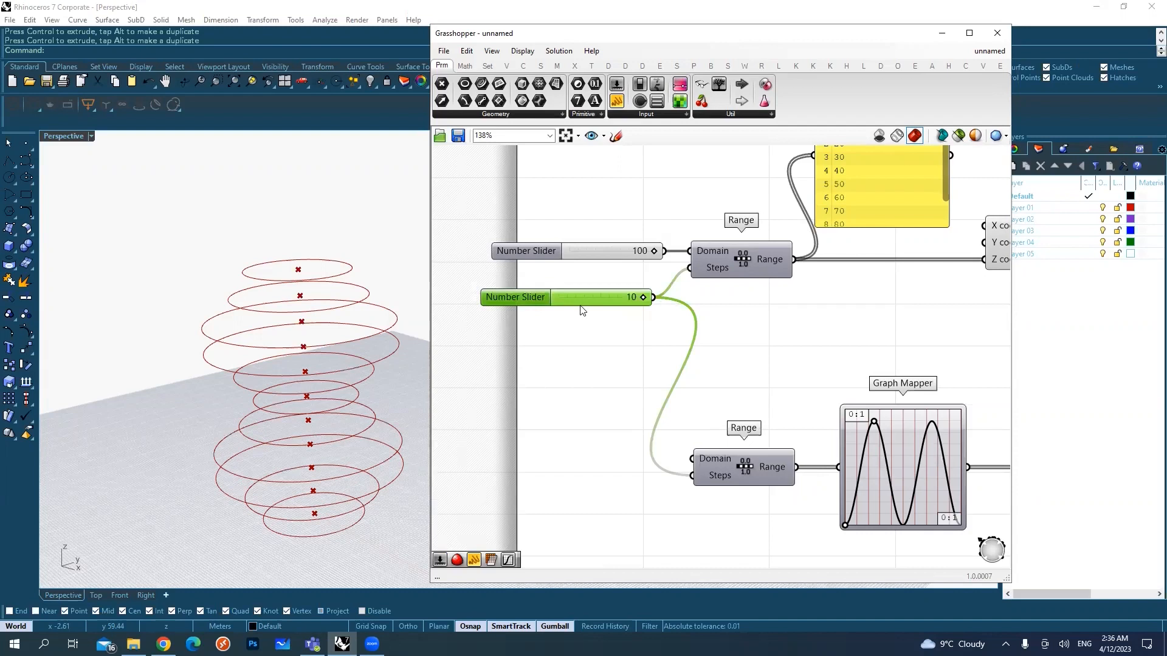
{"action": "mouse_move", "coordinate": [518, 308]}
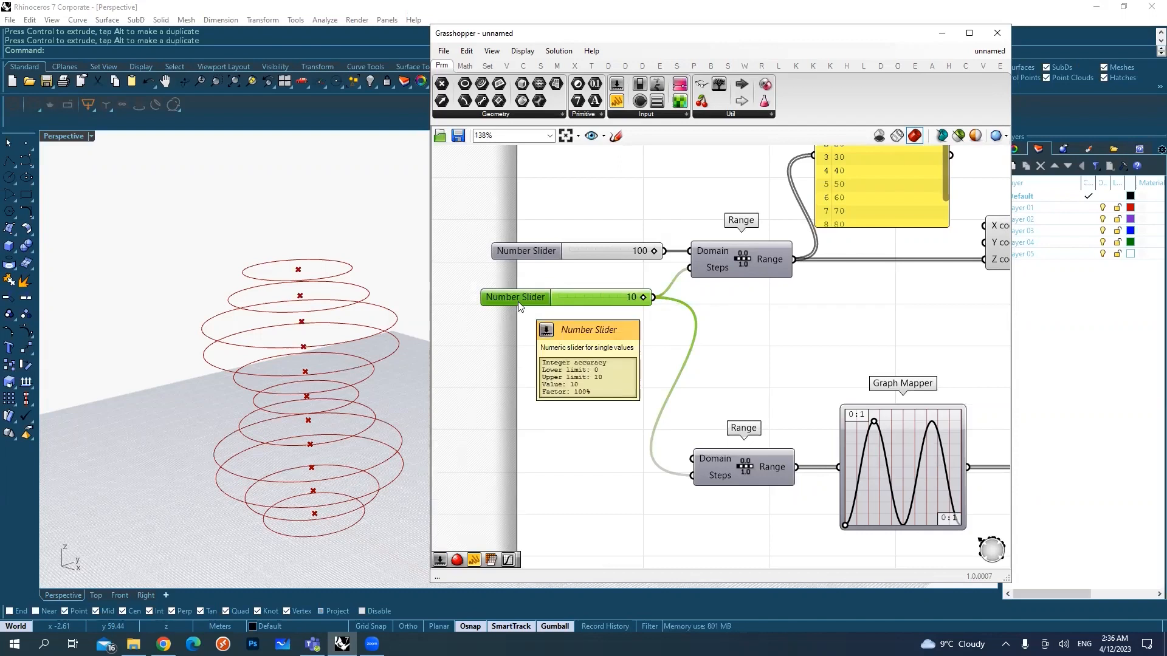
{"action": "double_click", "coordinate": [514, 297]}
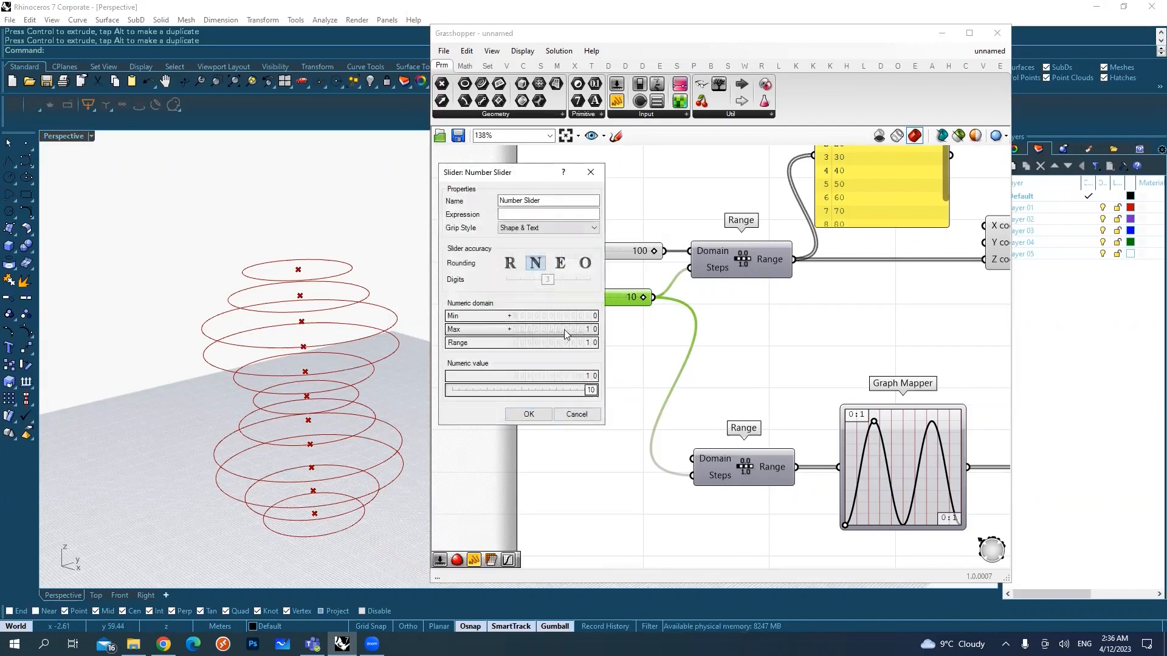
{"action": "type", "text": "50"}
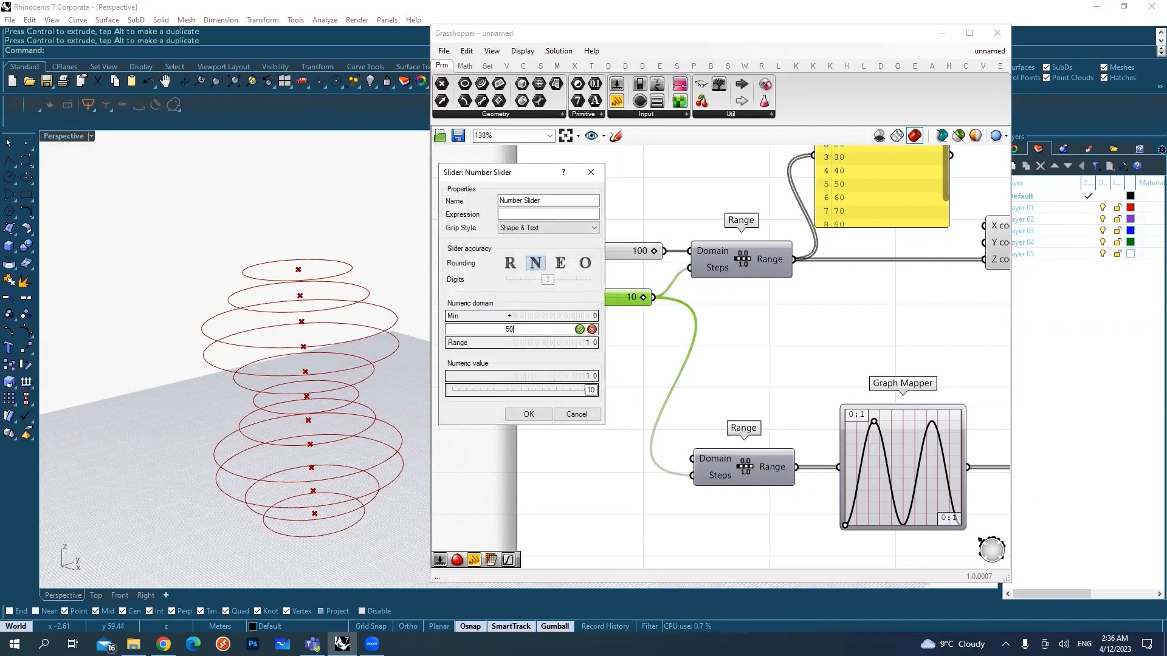
{"action": "left_click", "coordinate": [528, 414]}
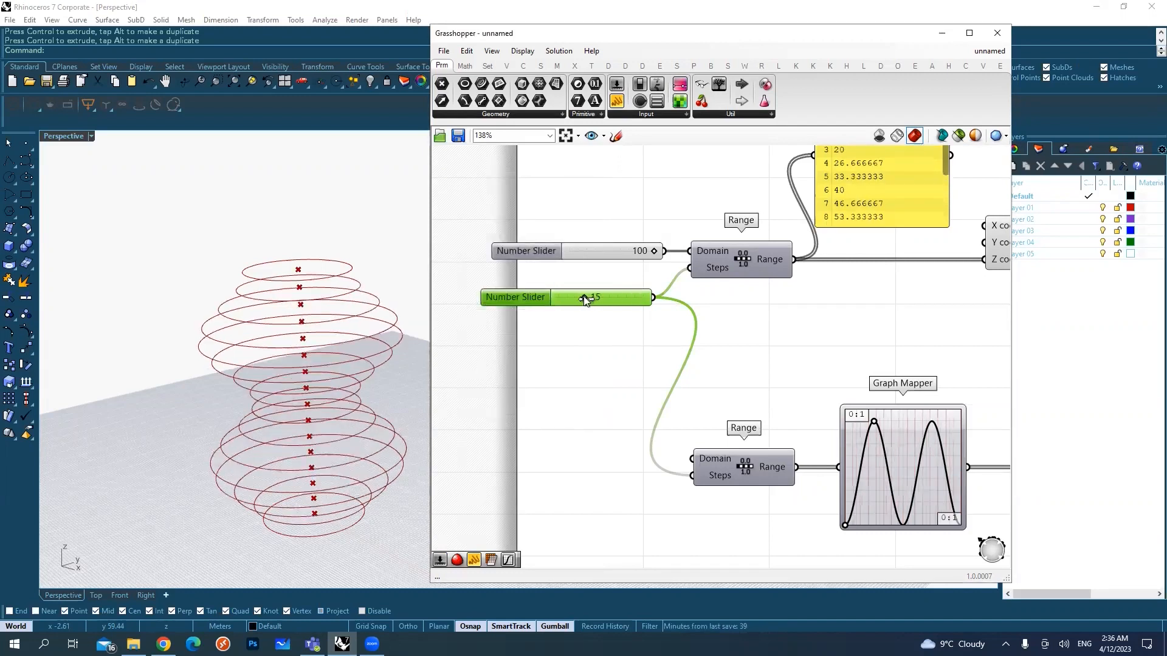
Set the Steps slider to 40 so the stack fills with many more rings
{"action": "left_click_drag", "start_coordinate": [588, 297], "coordinate": [632, 301]}
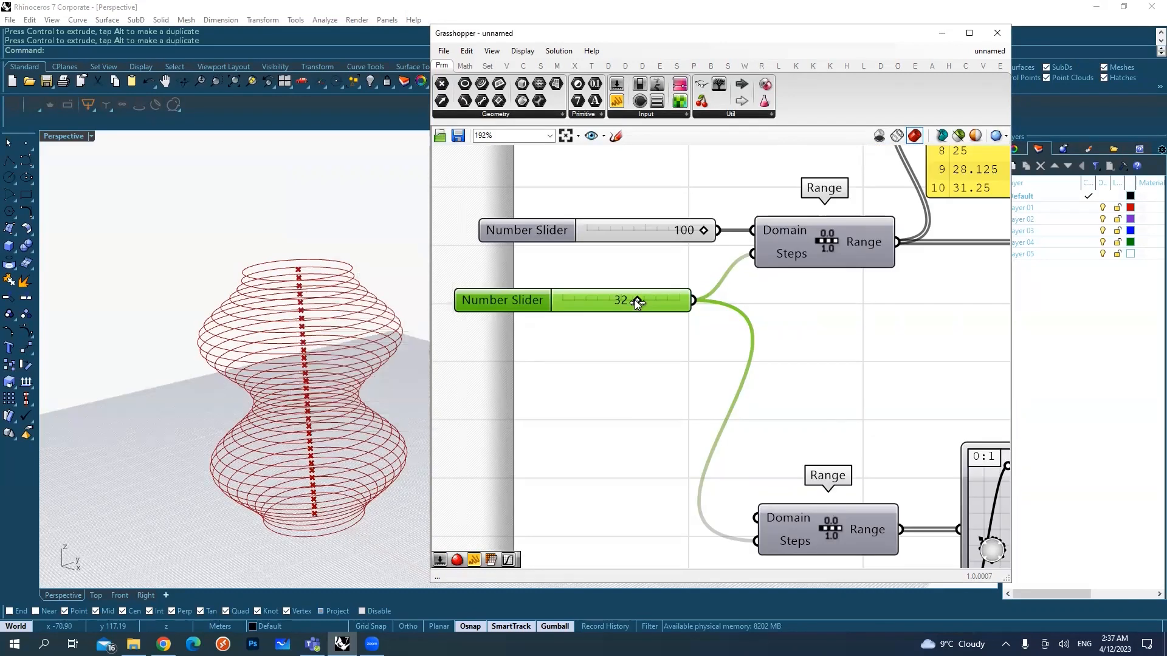
{"action": "left_click_drag", "start_coordinate": [633, 300], "coordinate": [606, 300]}
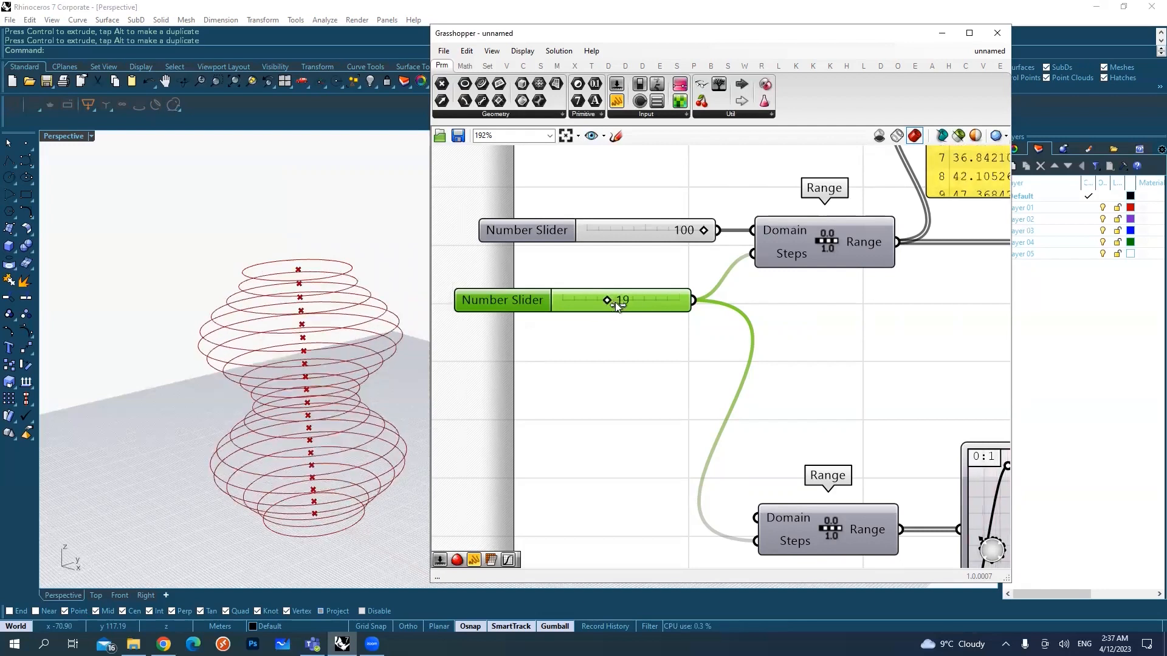
{"action": "left_click_drag", "start_coordinate": [606, 299], "coordinate": [655, 300]}
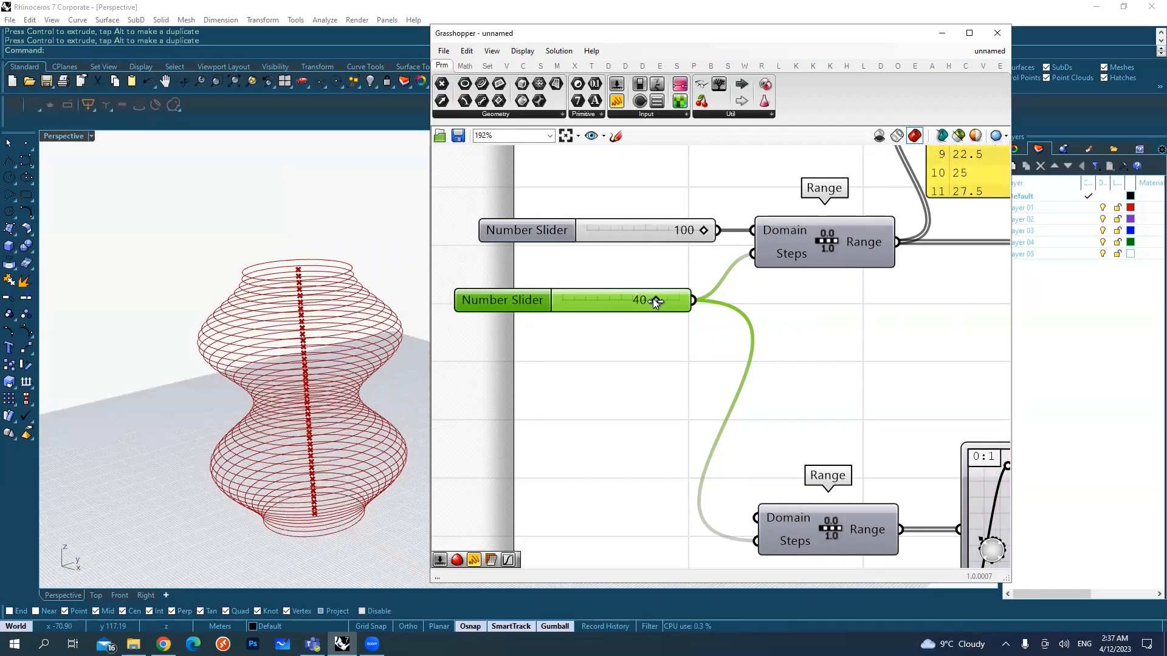
{"action": "left_click_drag", "start_coordinate": [651, 299], "coordinate": [617, 299]}
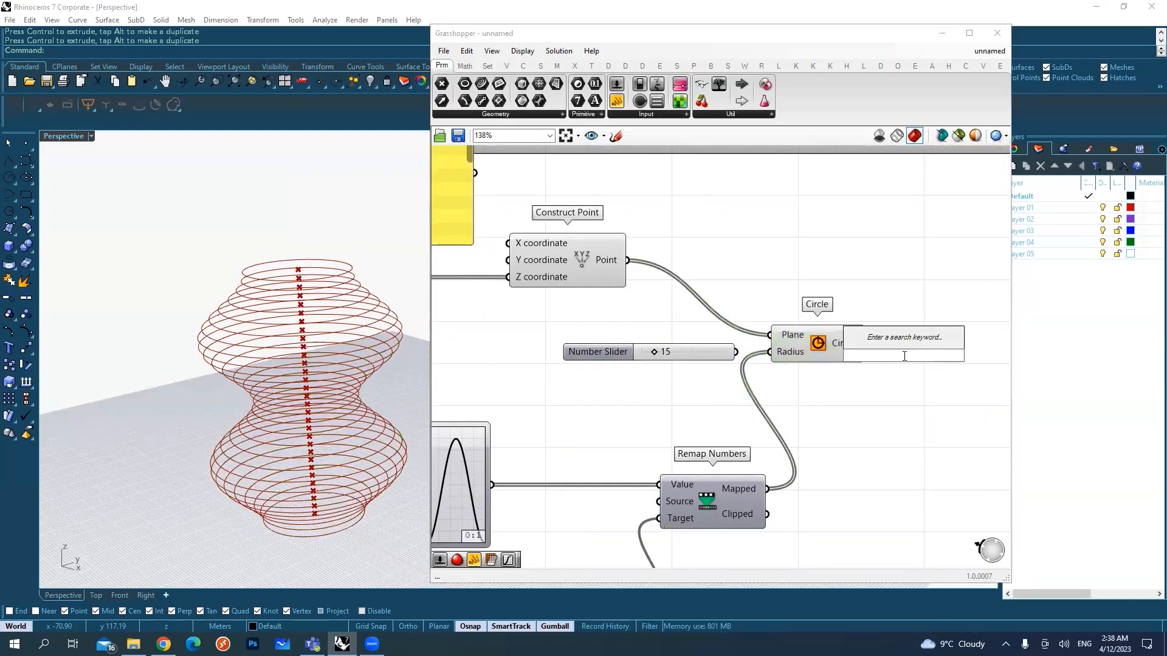
Add a Loft component and feed the Circle output into its Curves input
{"action": "type", "text": "lof"}
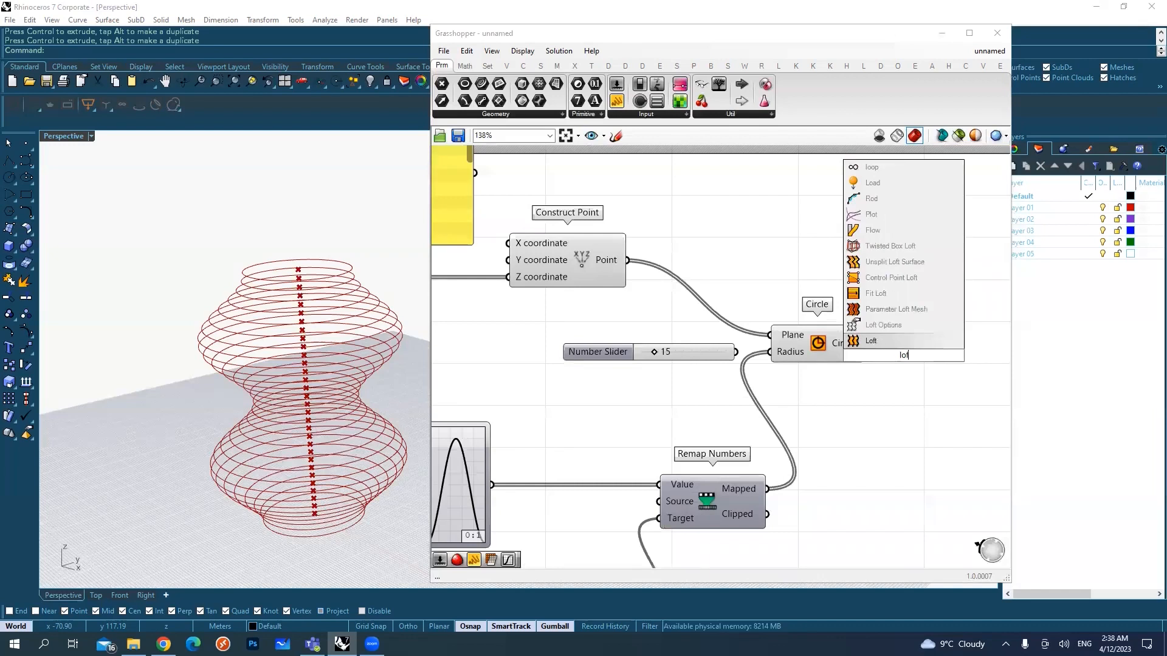
{"action": "left_click", "coordinate": [871, 341]}
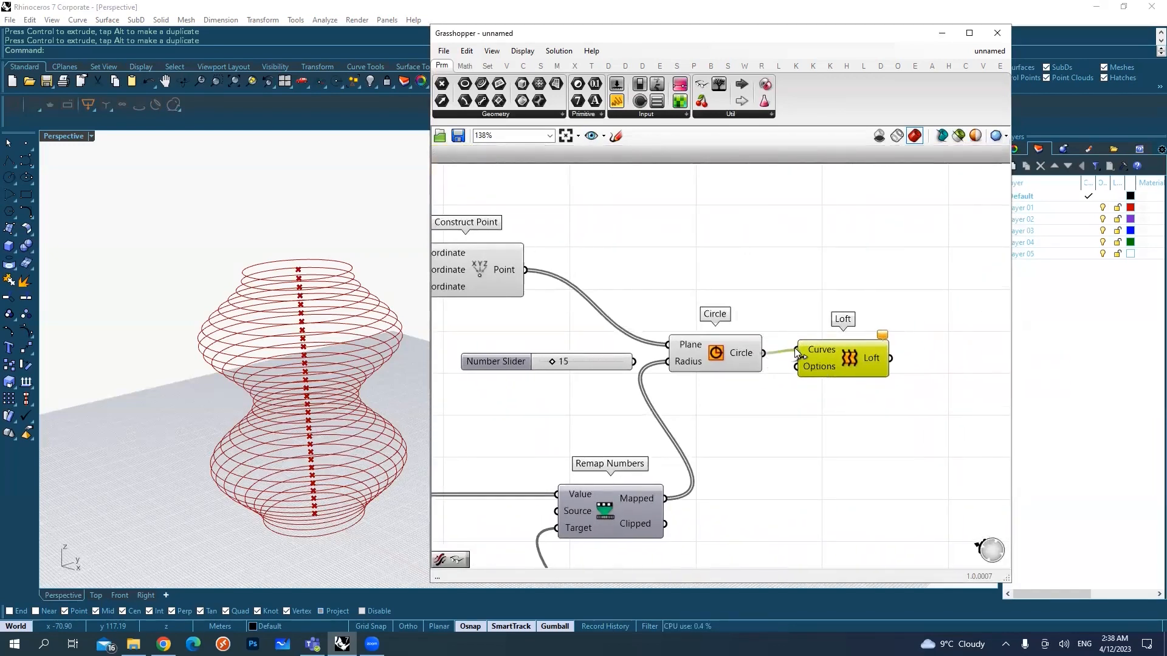
{"action": "left_click", "coordinate": [870, 365]}
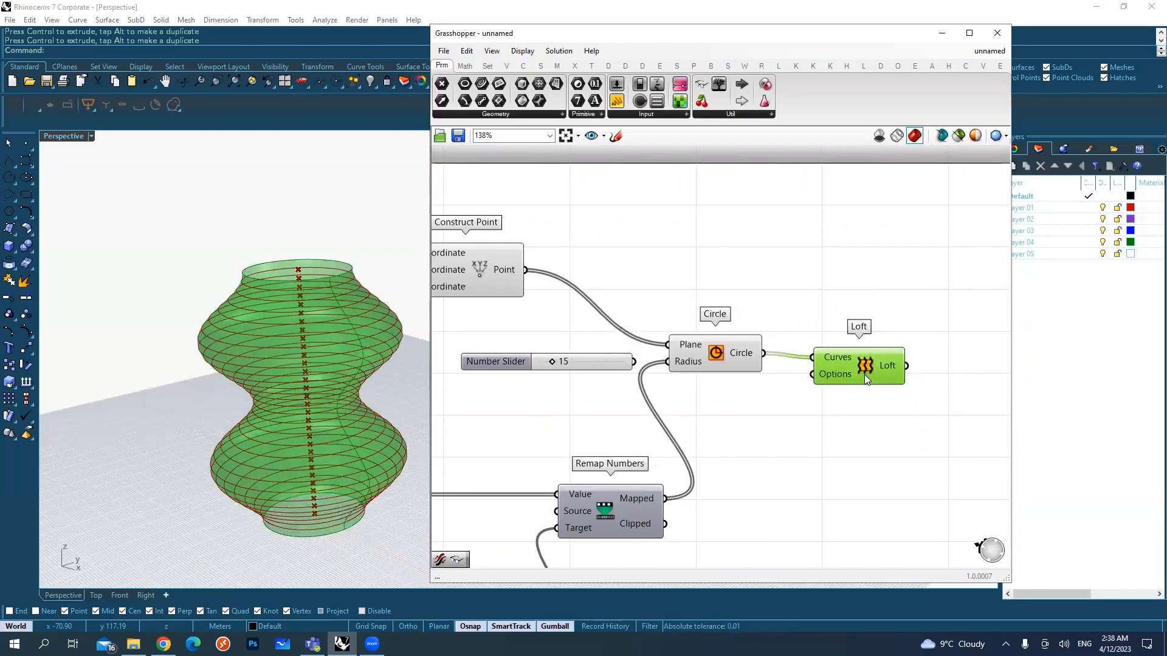